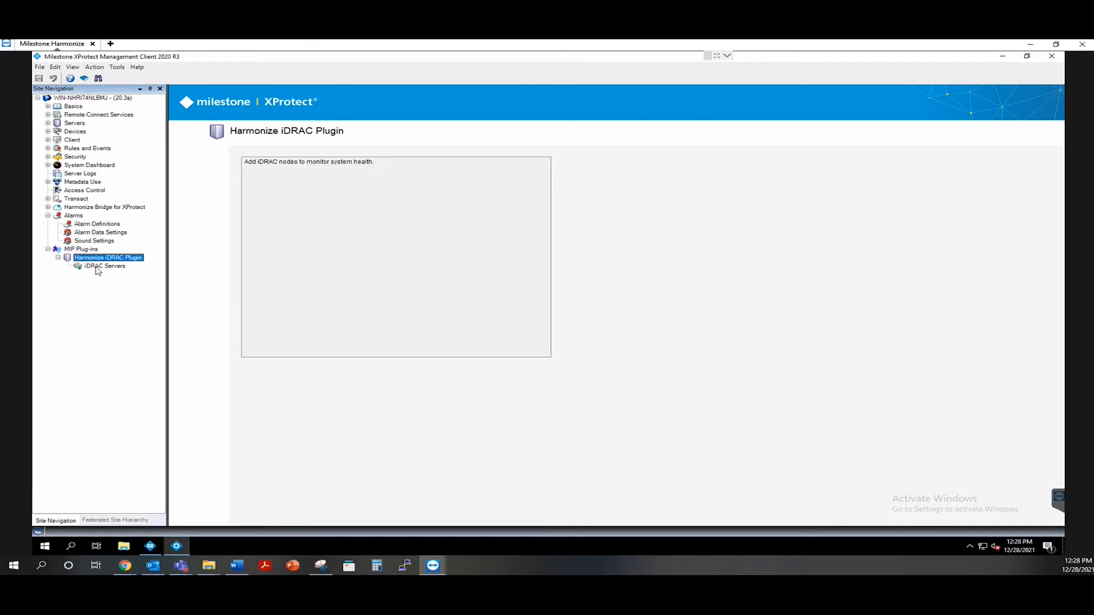
Step: Show the configured iDRAC Servers list with iDRAC 106 connected at 192.168.2.106
left_click(104, 266)
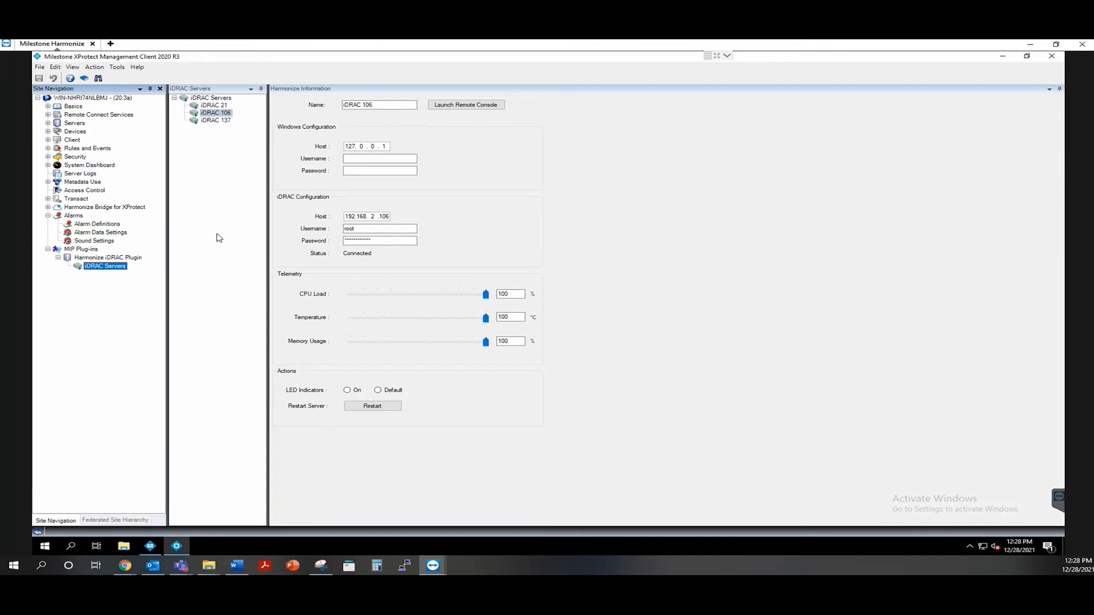
mouse_move(307, 173)
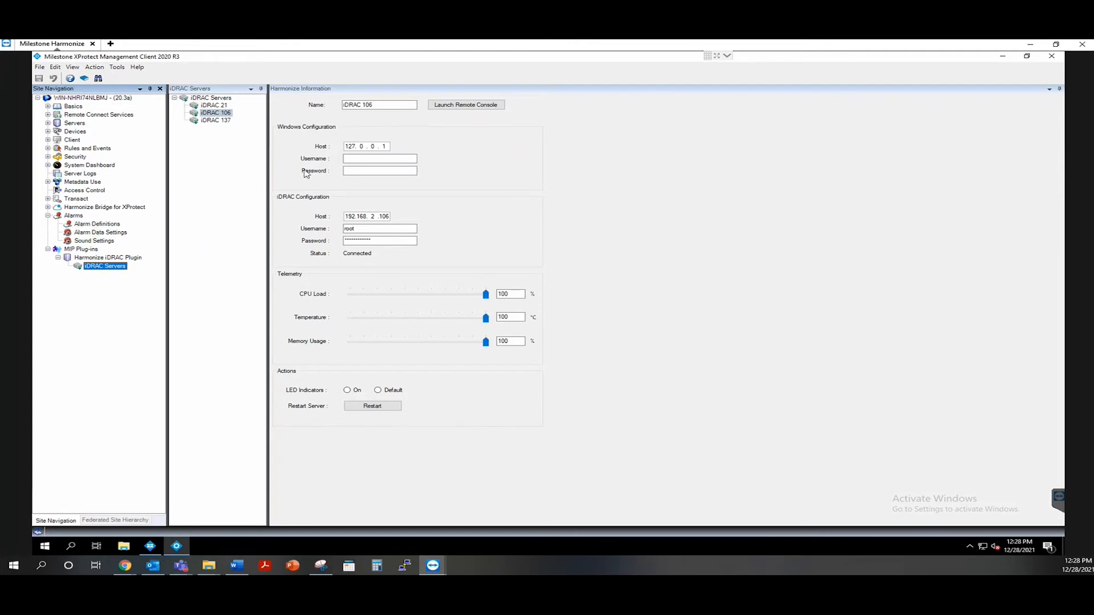
left_click(379, 105)
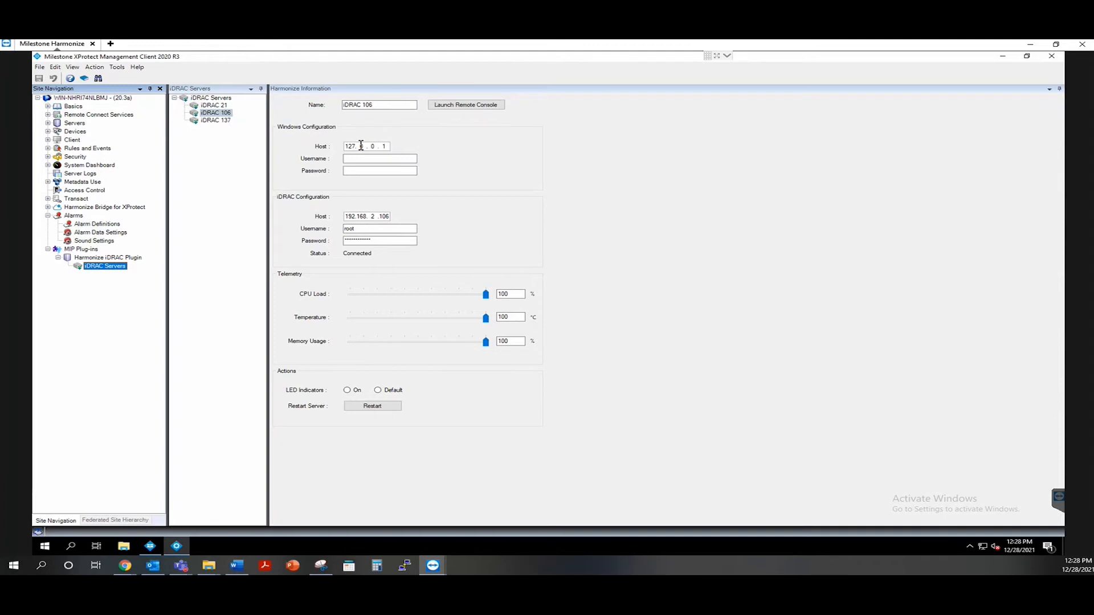
mouse_move(373, 217)
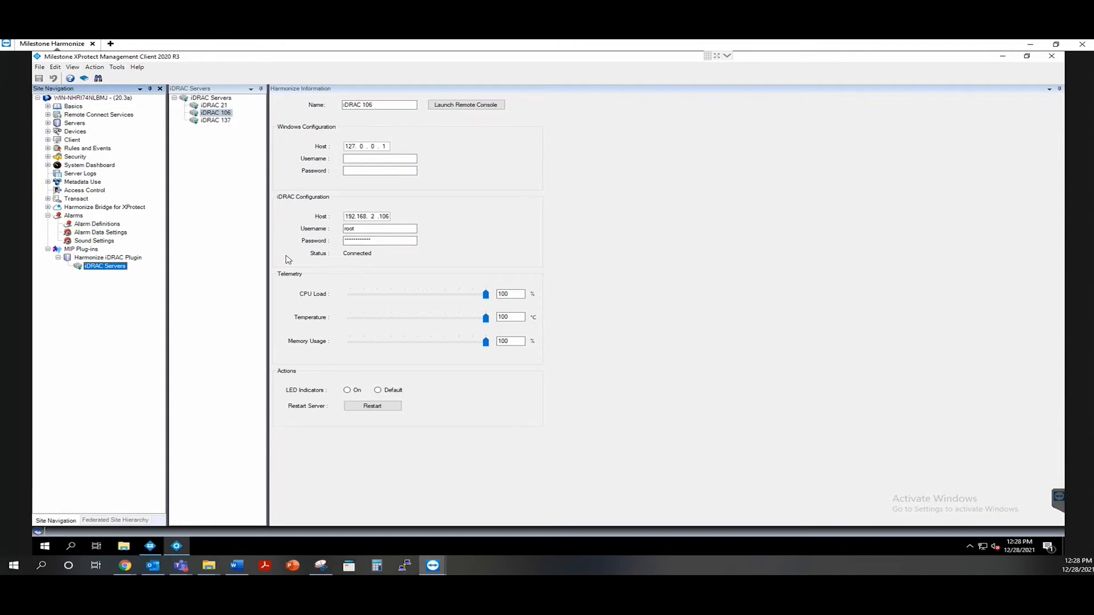
mouse_move(395, 262)
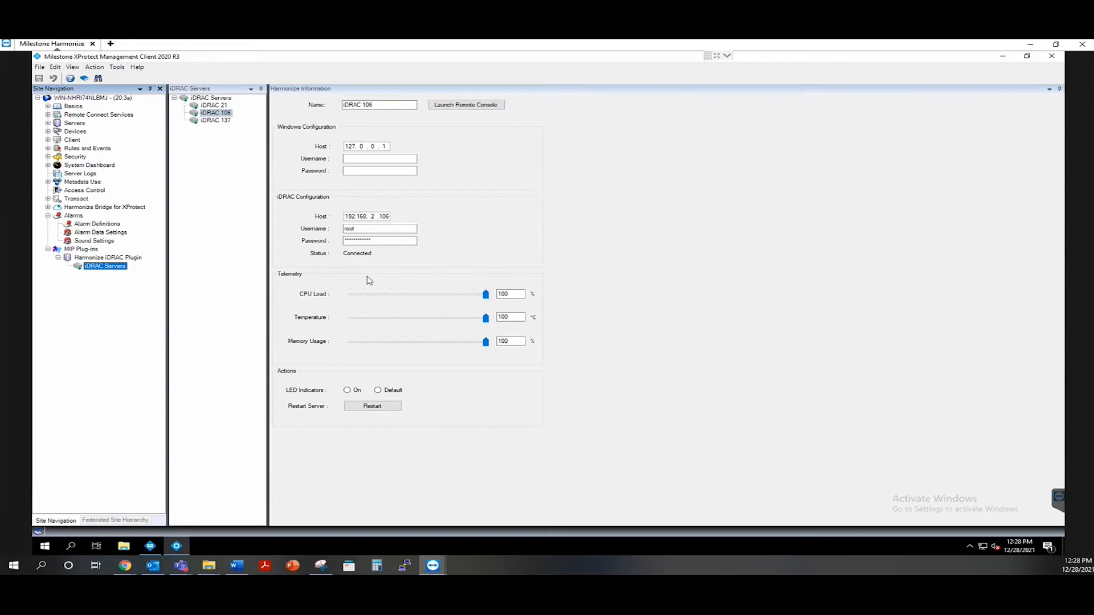
mouse_move(372, 283)
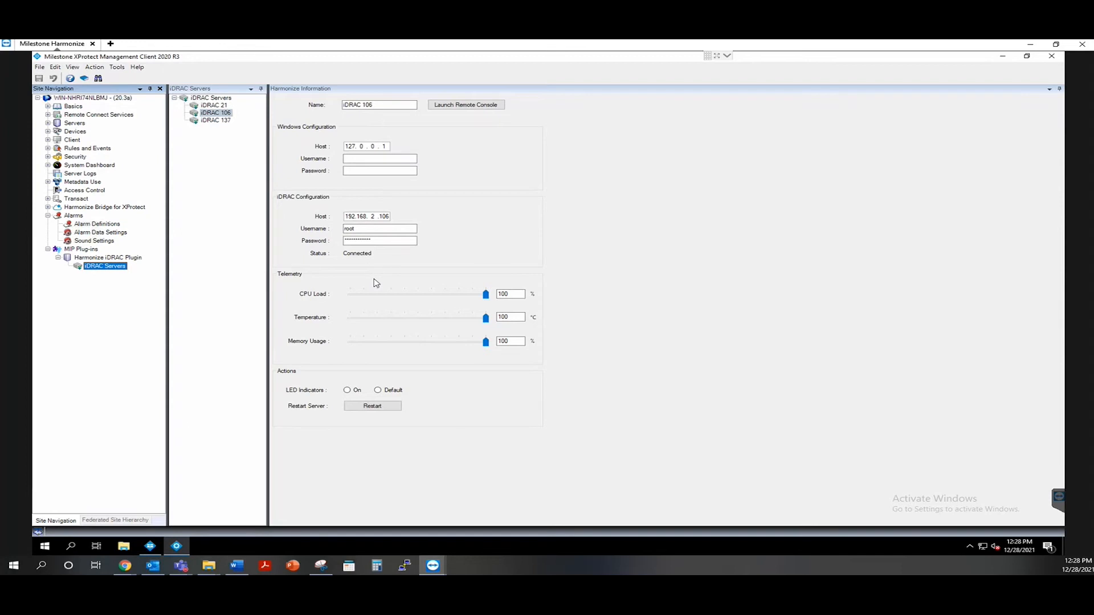
mouse_move(462, 301)
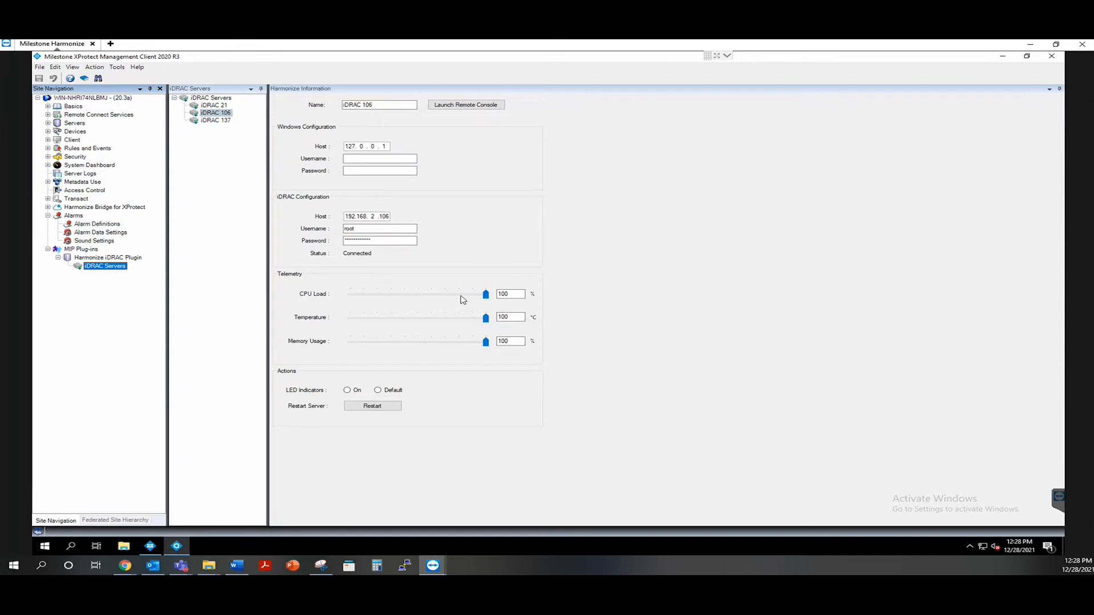
mouse_move(448, 326)
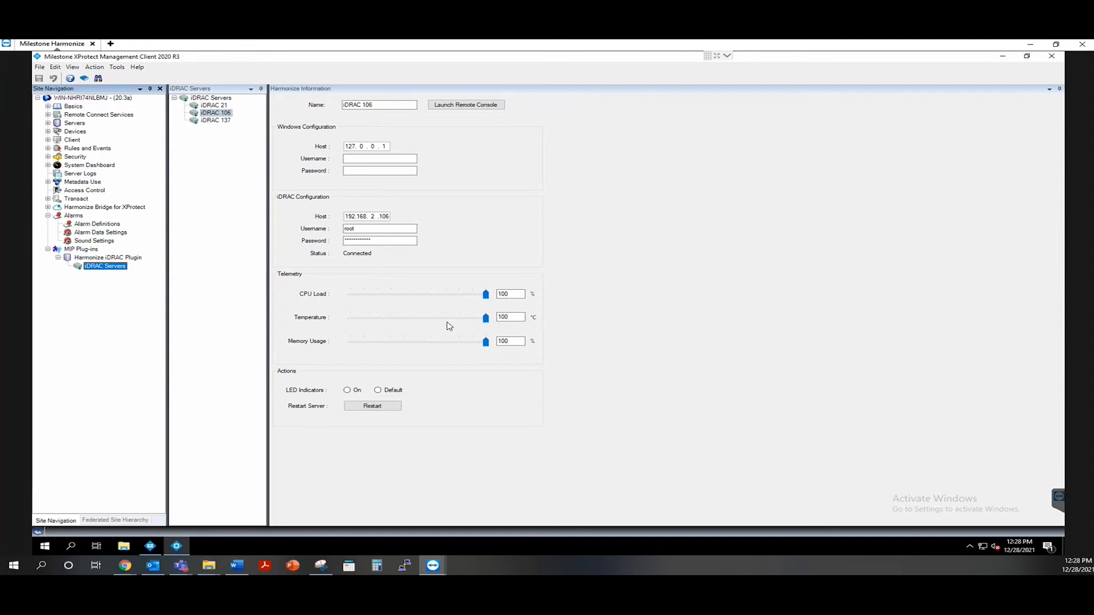
mouse_move(417, 348)
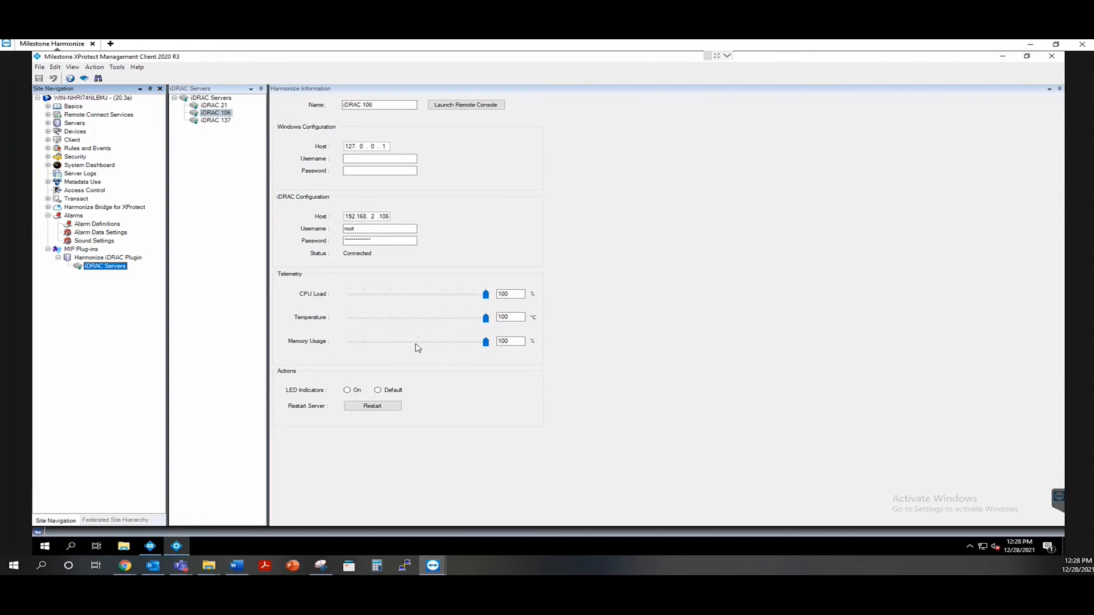
mouse_move(431, 342)
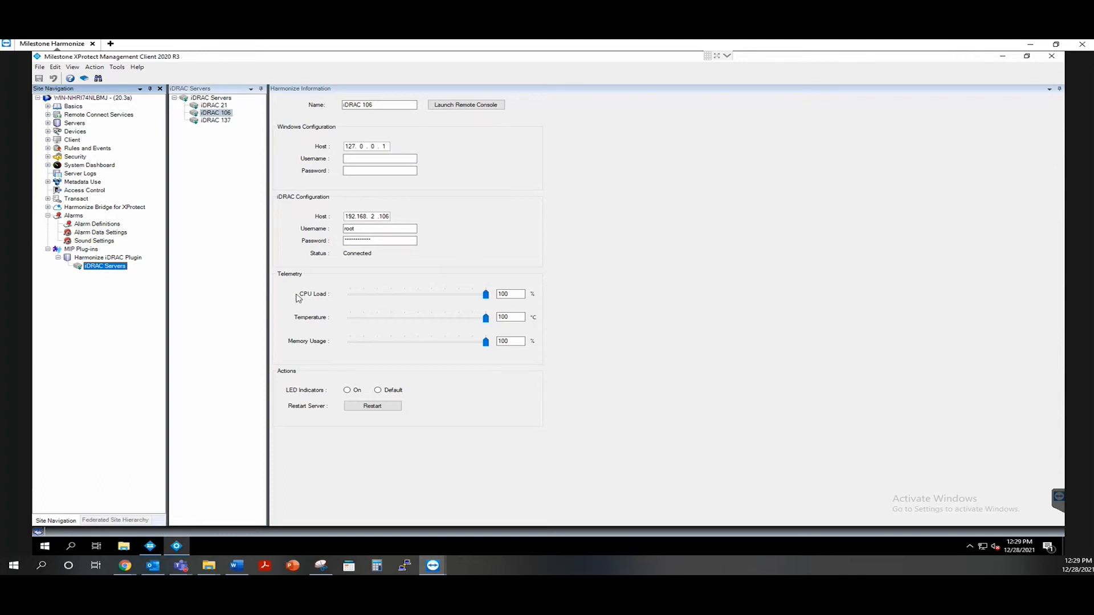
mouse_move(117, 230)
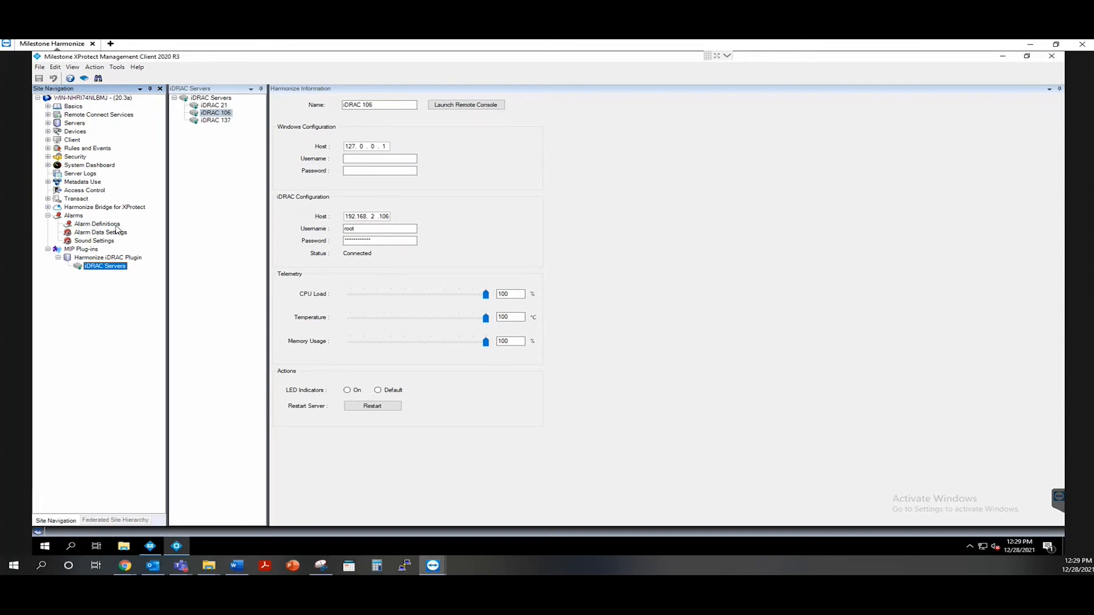
Step: Review the seven iDRAC alarm definitions from CPU Load Exceeded through Power Supply Failed
left_click(99, 223)
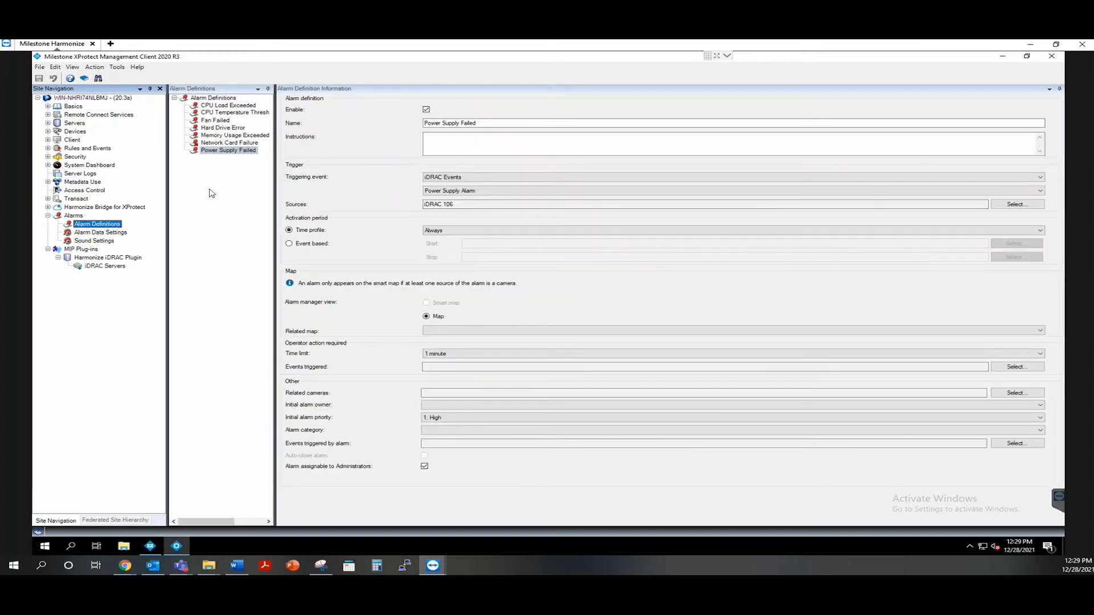
left_click(228, 106)
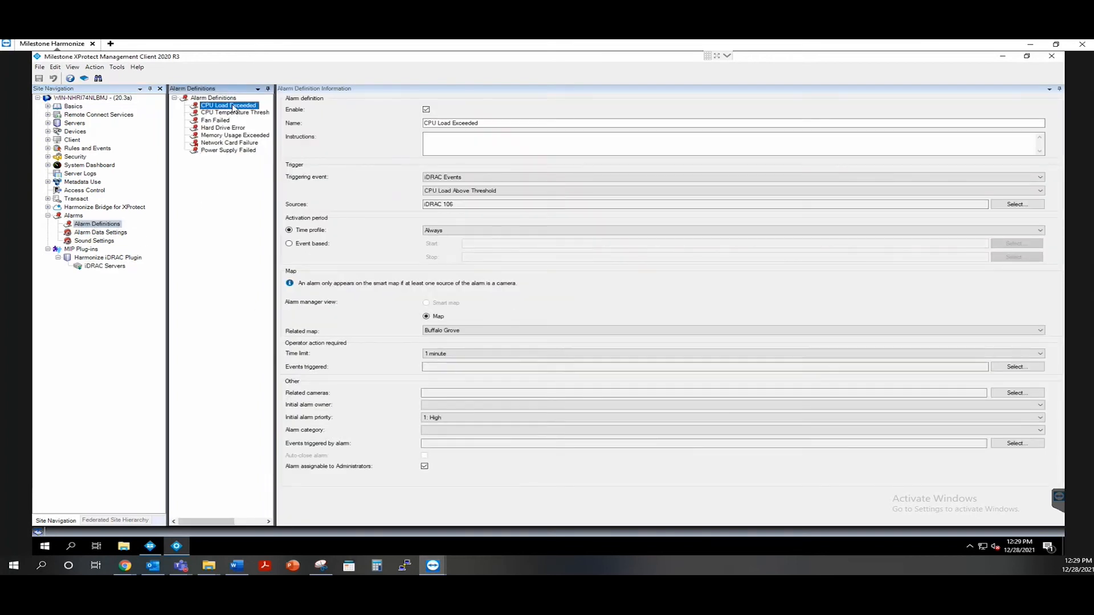
left_click(235, 113)
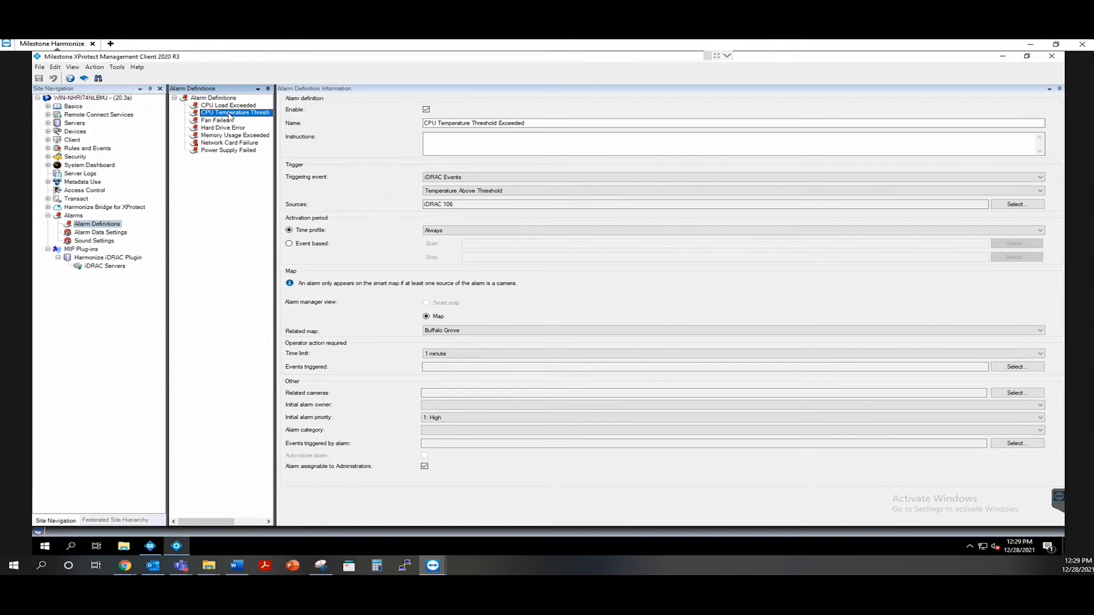
left_click(215, 120)
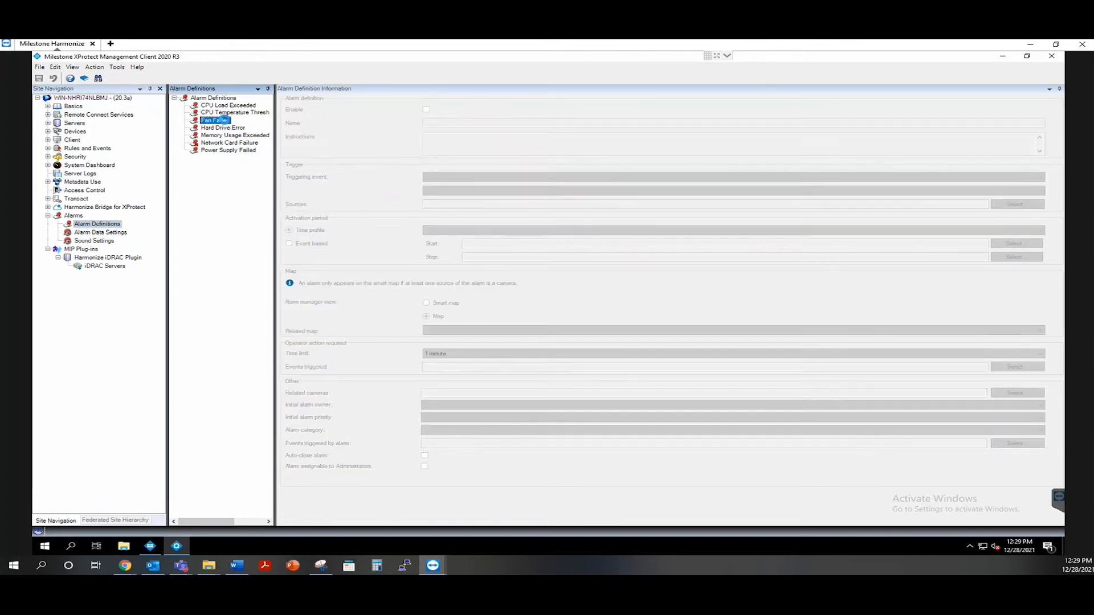
left_click(223, 128)
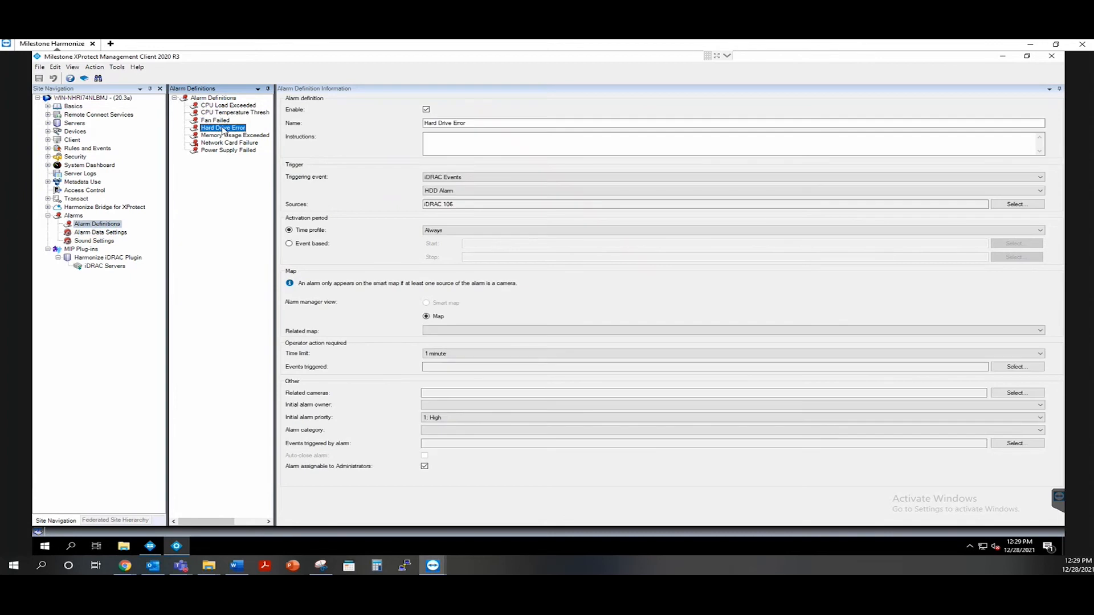
left_click(236, 135)
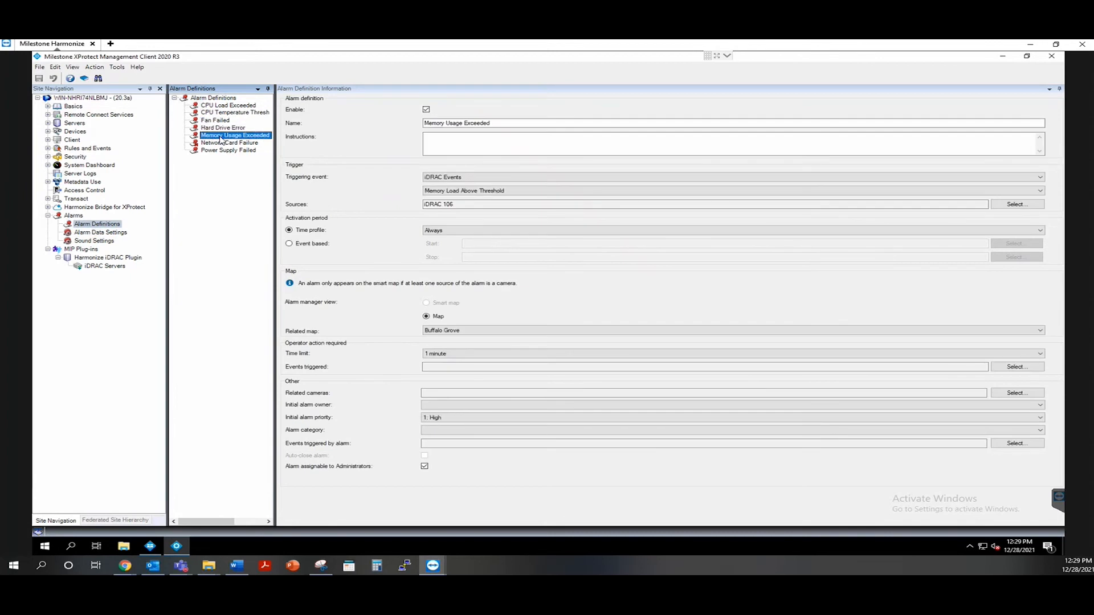
left_click(230, 142)
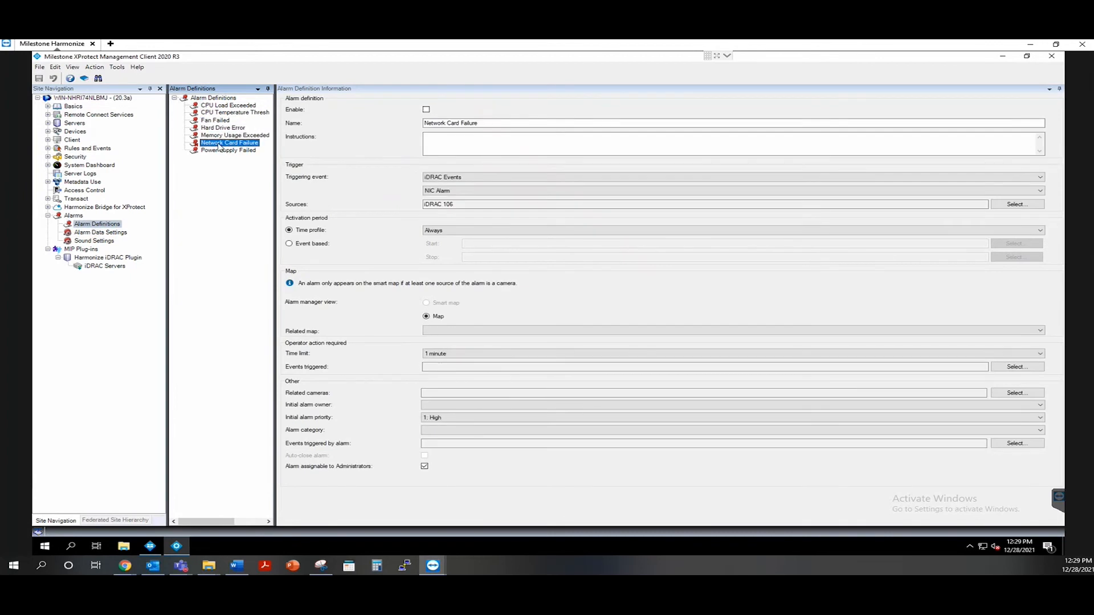
left_click(229, 150)
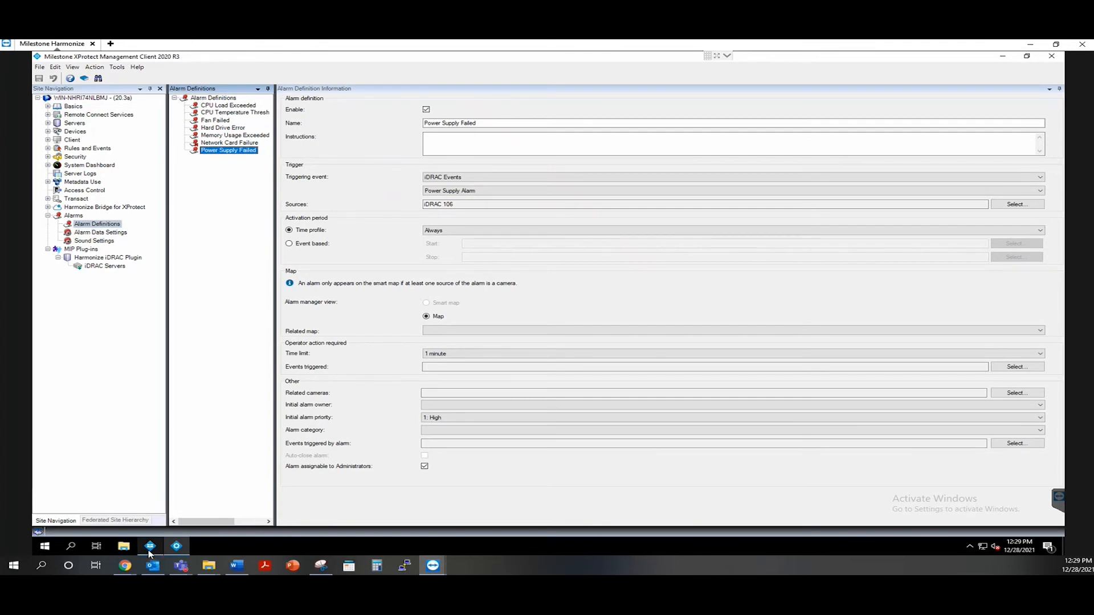
Step: Switch to Smart Client's Alarm Manager listing nine new iDRAC 106 alarms
left_click(149, 546)
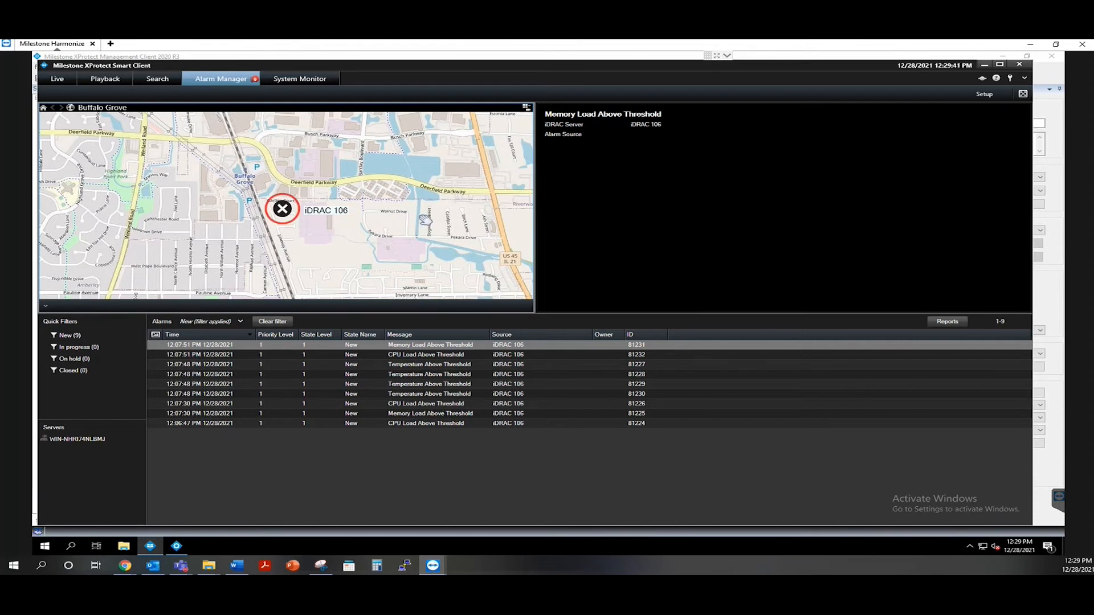
mouse_move(173, 164)
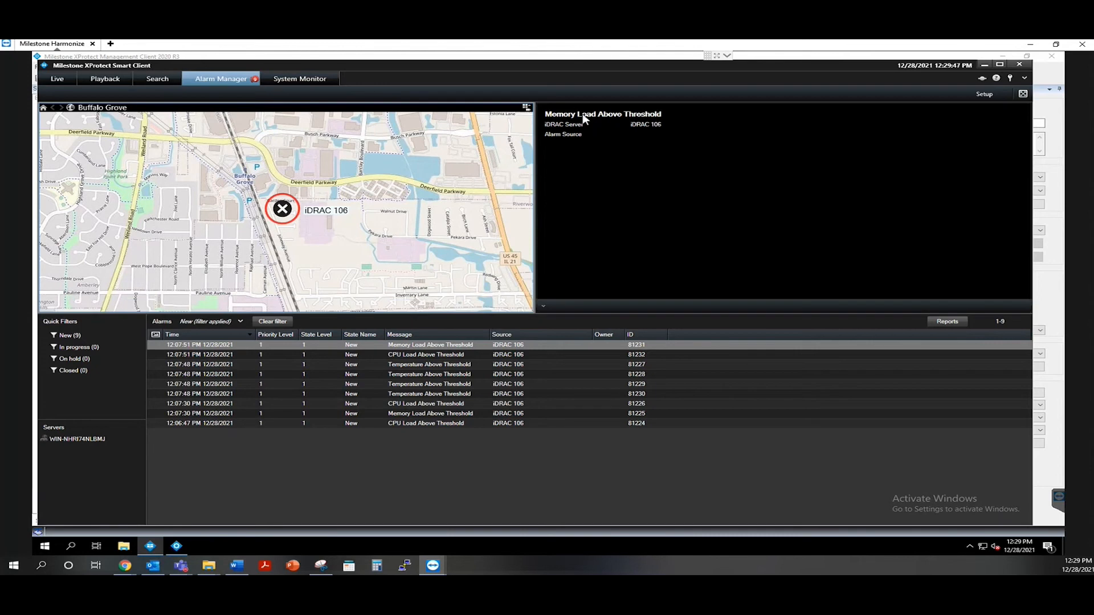
mouse_move(649, 130)
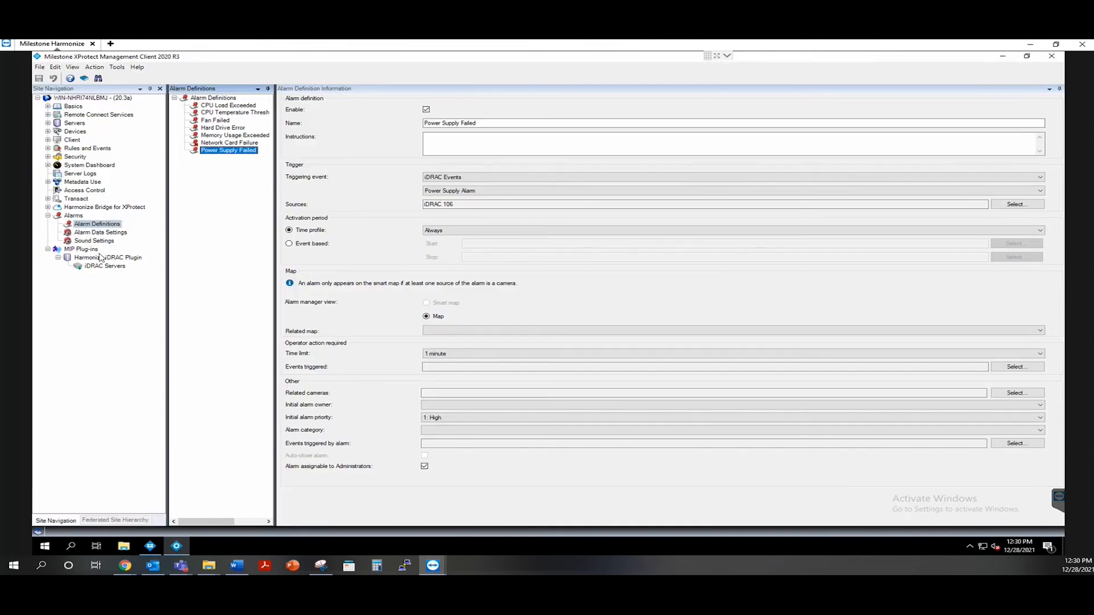
Step: Return to iDRAC 106's server settings showing connection status Connected
left_click(105, 266)
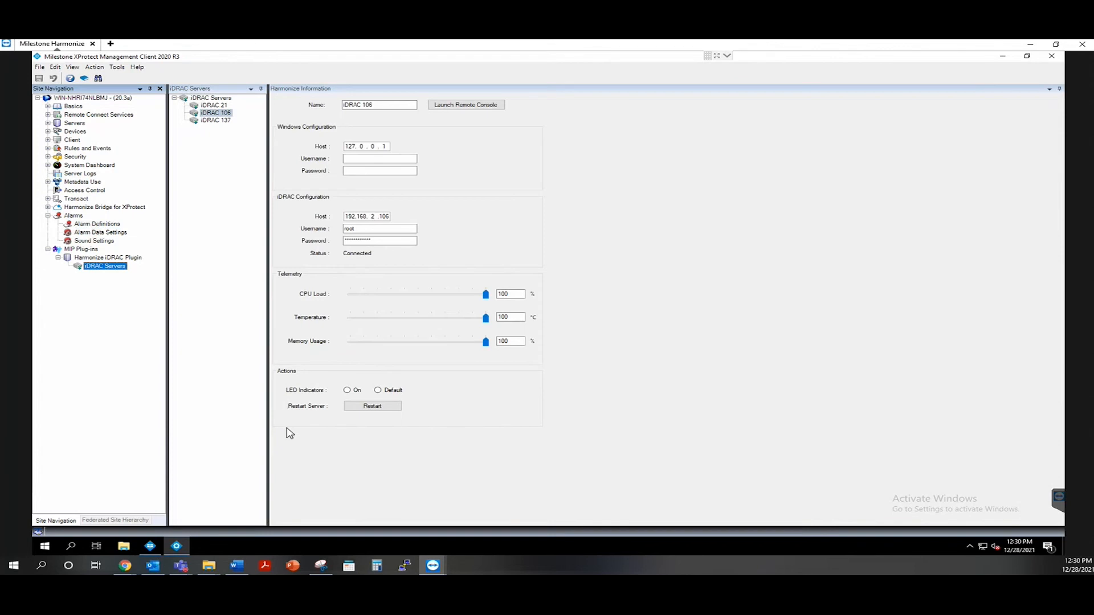
mouse_move(347, 390)
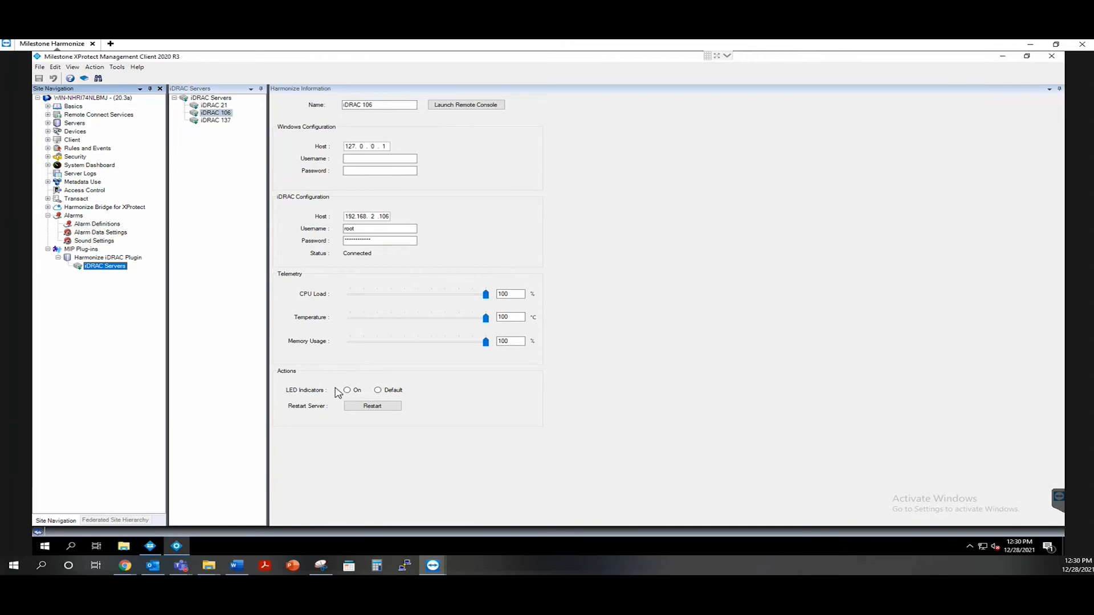
mouse_move(344, 389)
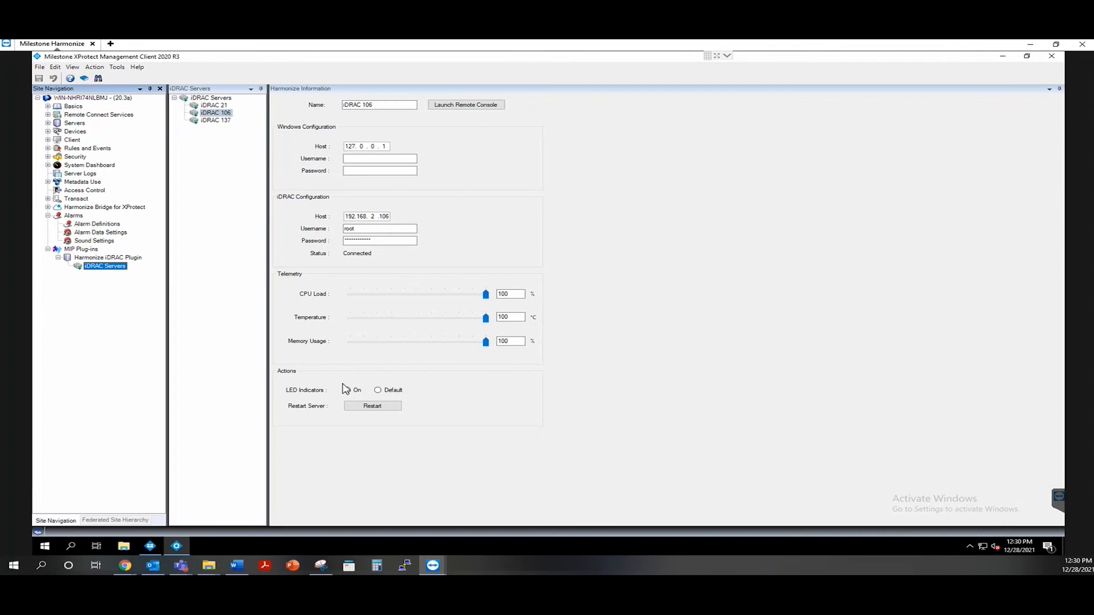
mouse_move(342, 412)
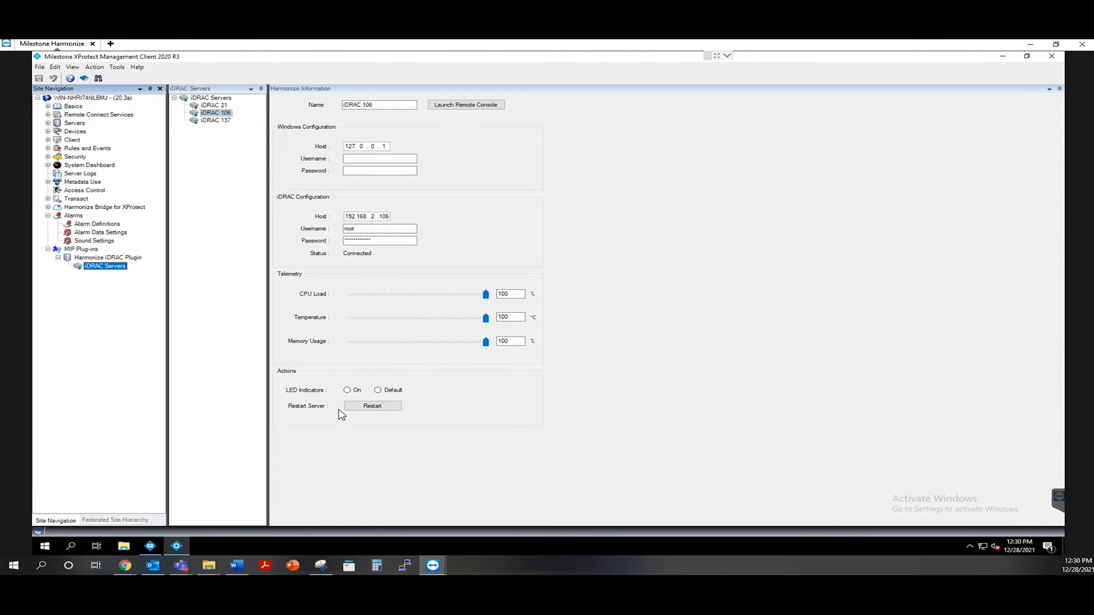
mouse_move(519, 164)
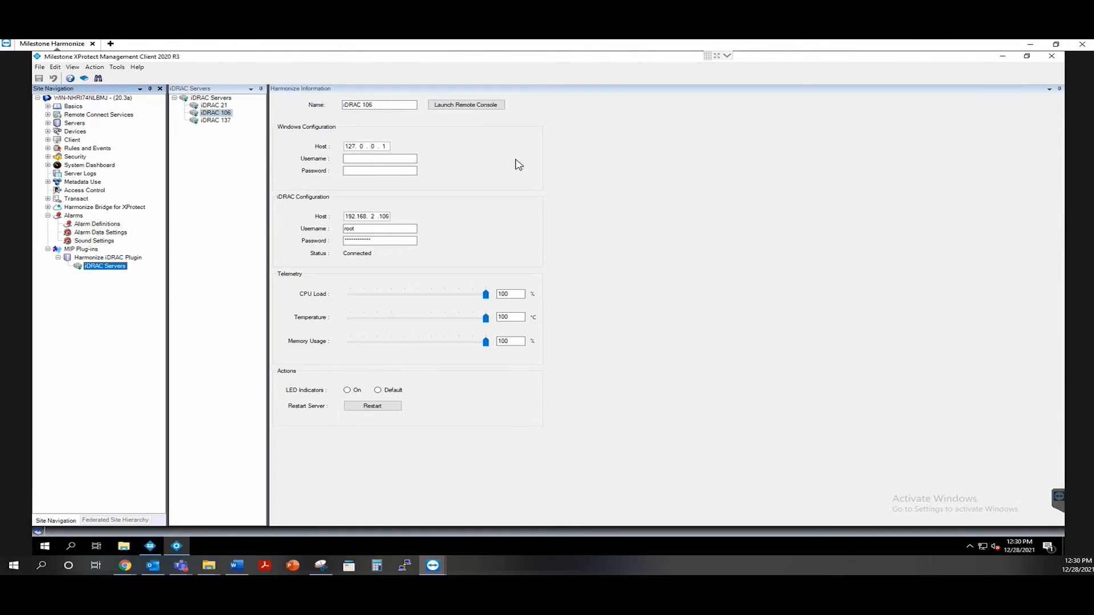
Step: Launch iDRAC 106's remote console, log in, and start the virtual console
left_click(465, 103)
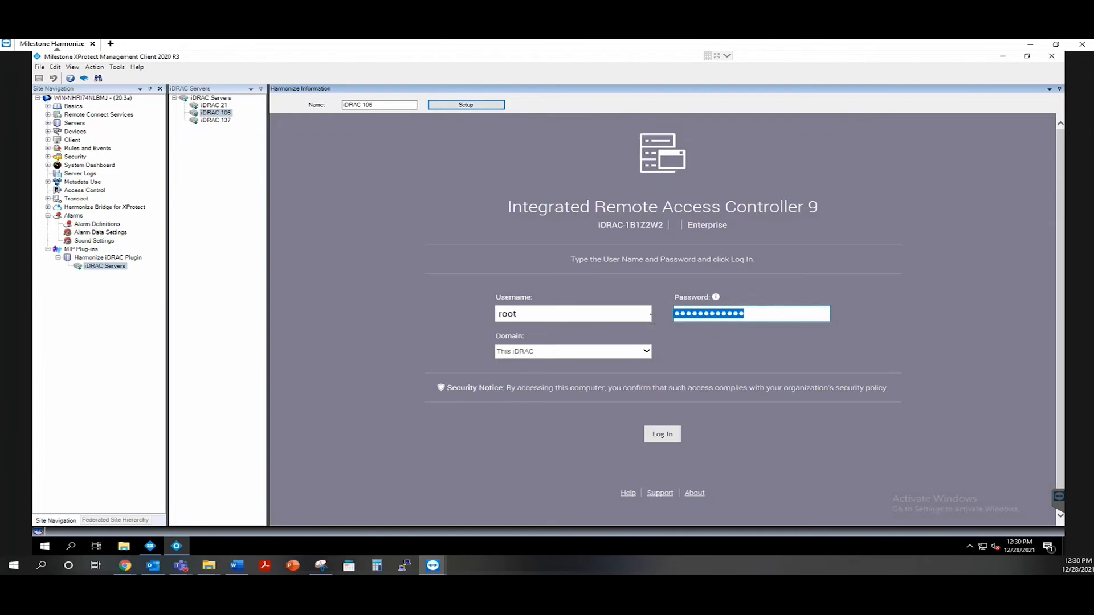
left_click(573, 314)
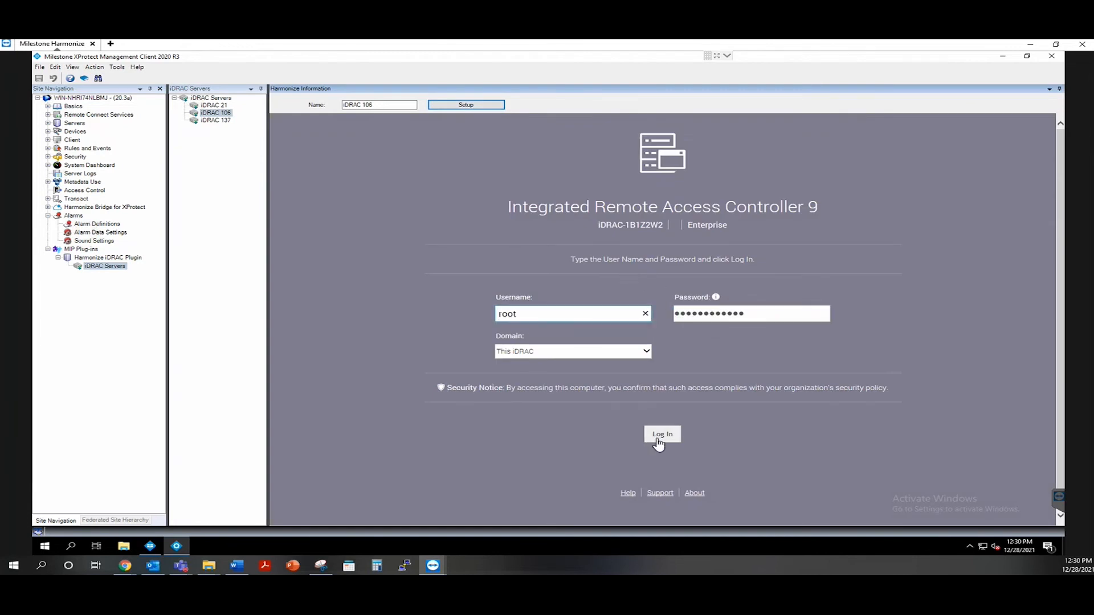
left_click(662, 434)
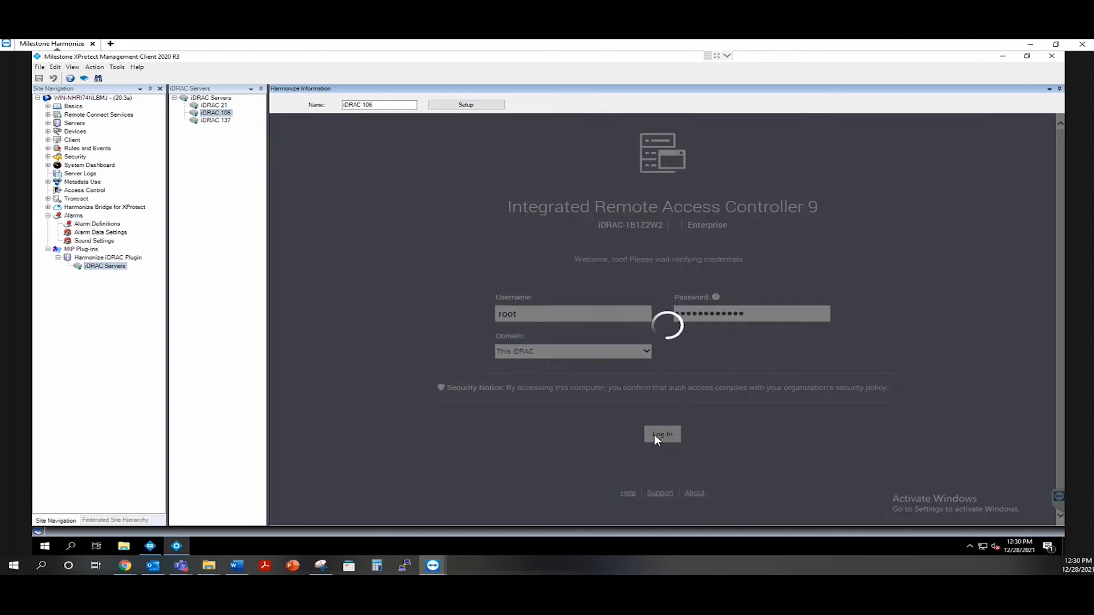
left_click(661, 434)
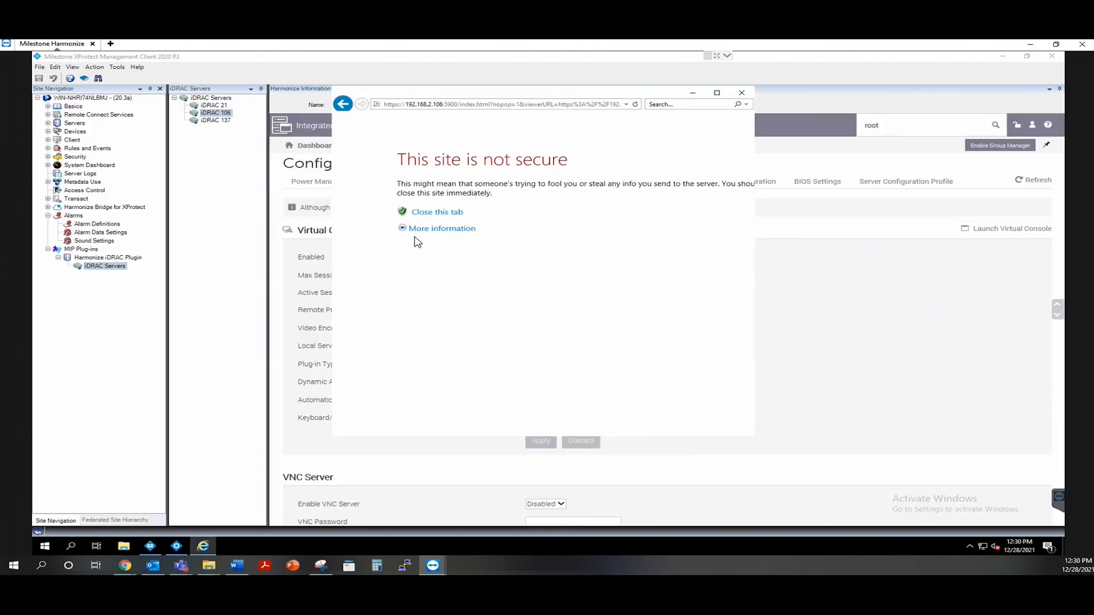
Step: Proceed past the site-not-secure certificate warnings into the virtual console
left_click(442, 228)
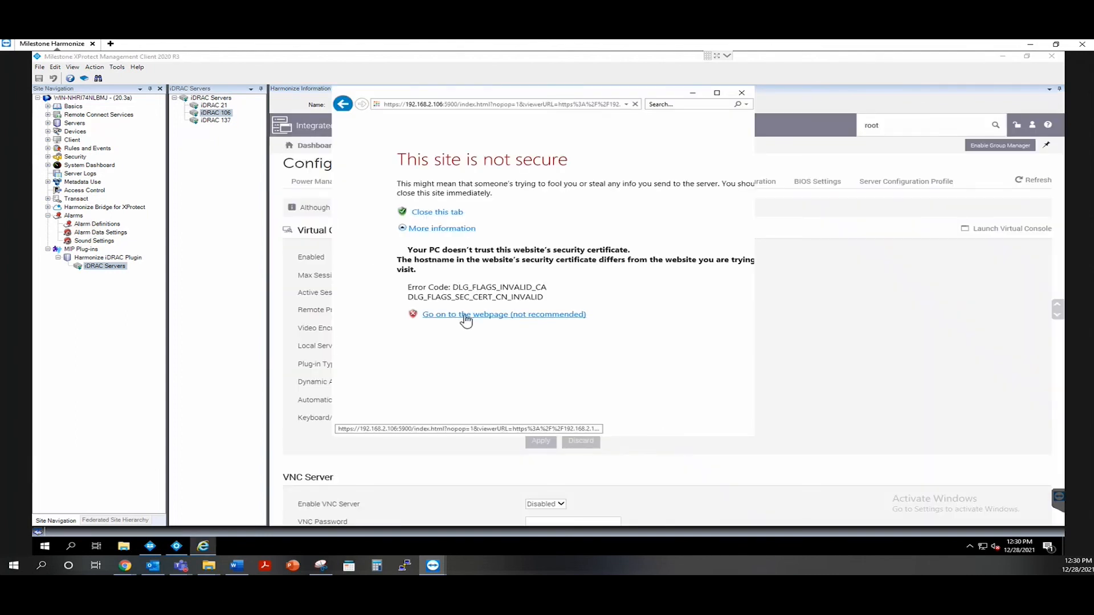
left_click(504, 314)
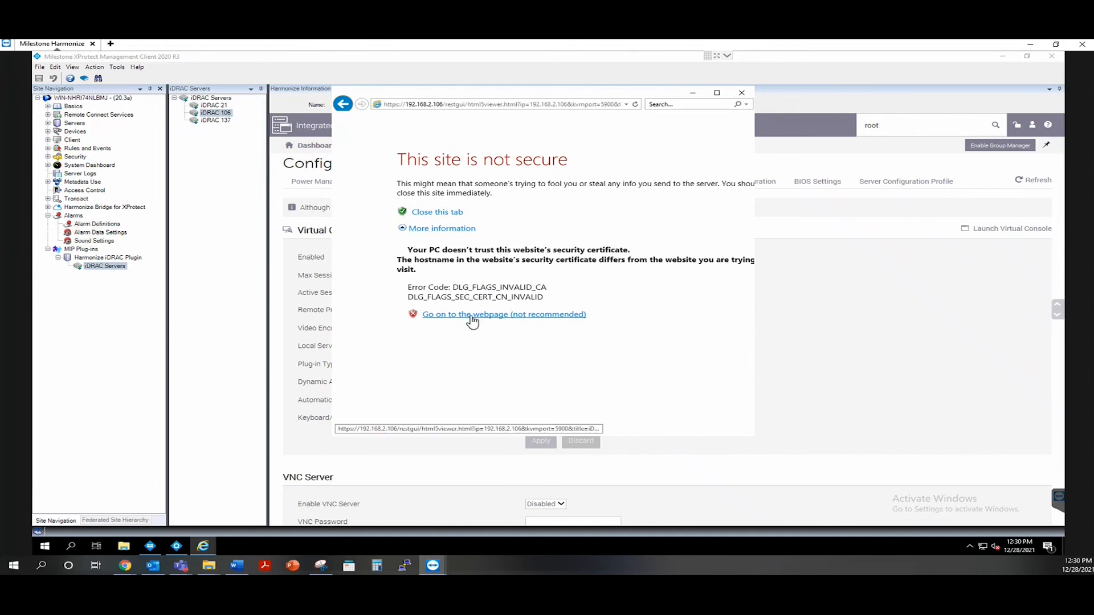
left_click(503, 314)
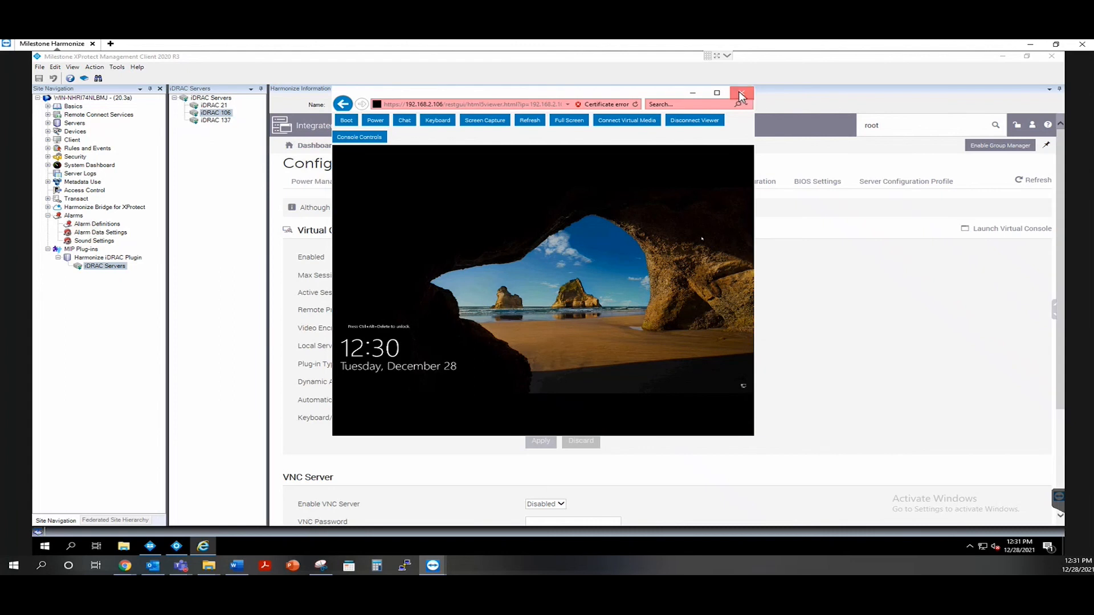
Step: Close the virtual console, view iDRAC 106's healthy dashboard, and return to Smart Client
left_click(742, 92)
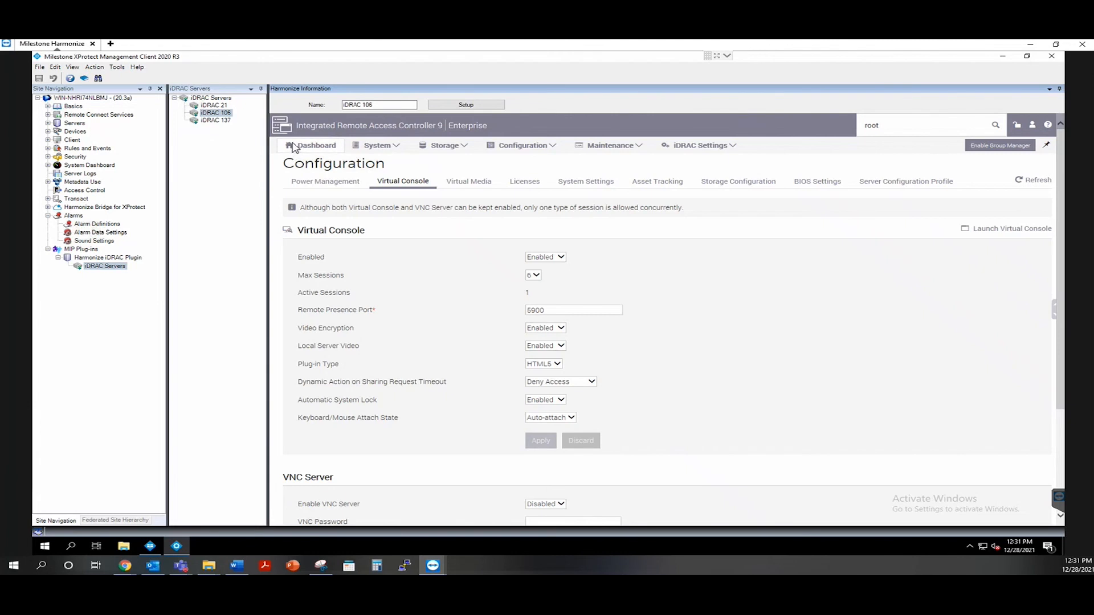
left_click(314, 146)
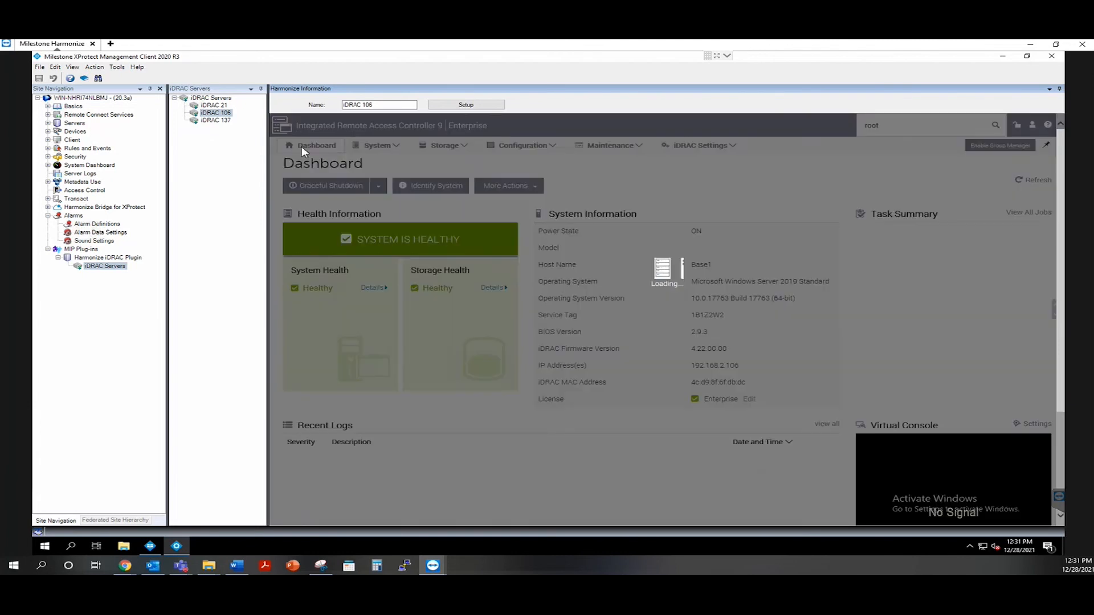
left_click(150, 547)
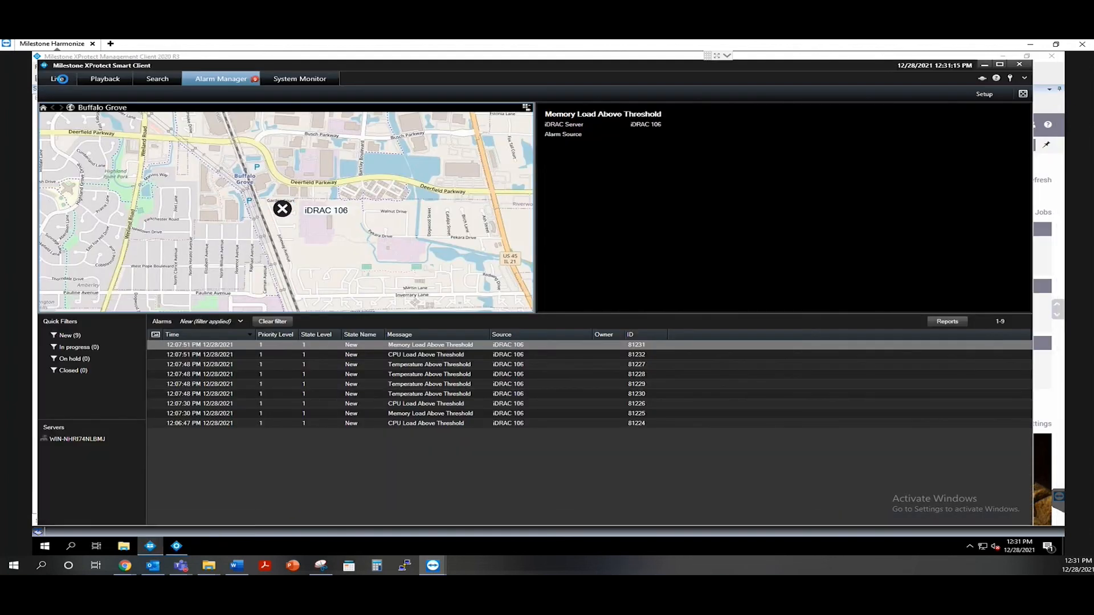
Step: Show the live iDRAC Overview view with iDRAC 106's CPU load telemetry at 4%
left_click(57, 78)
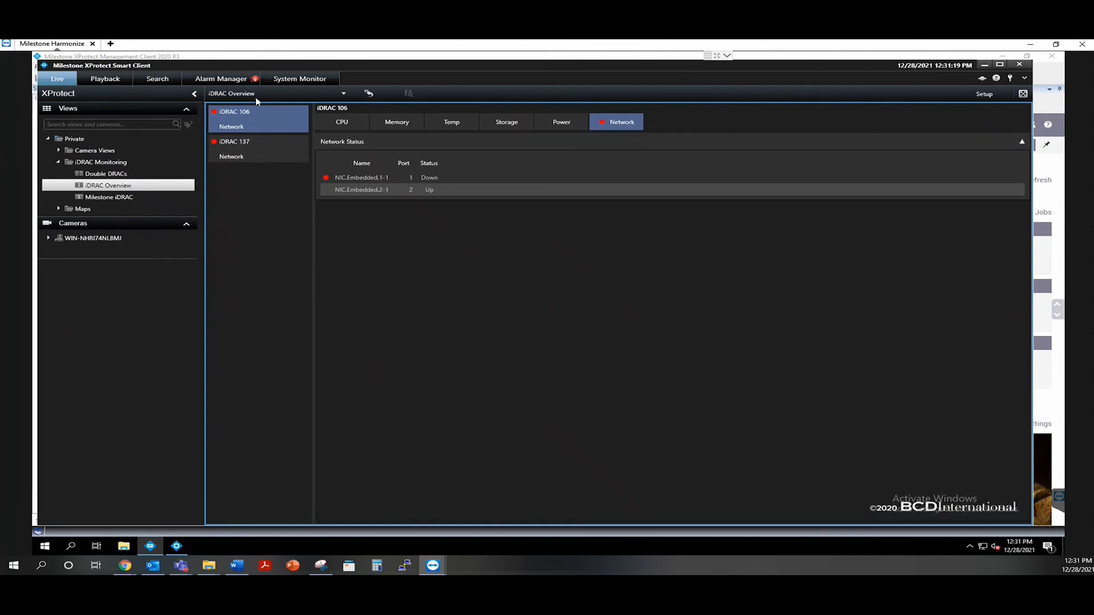
mouse_move(214, 147)
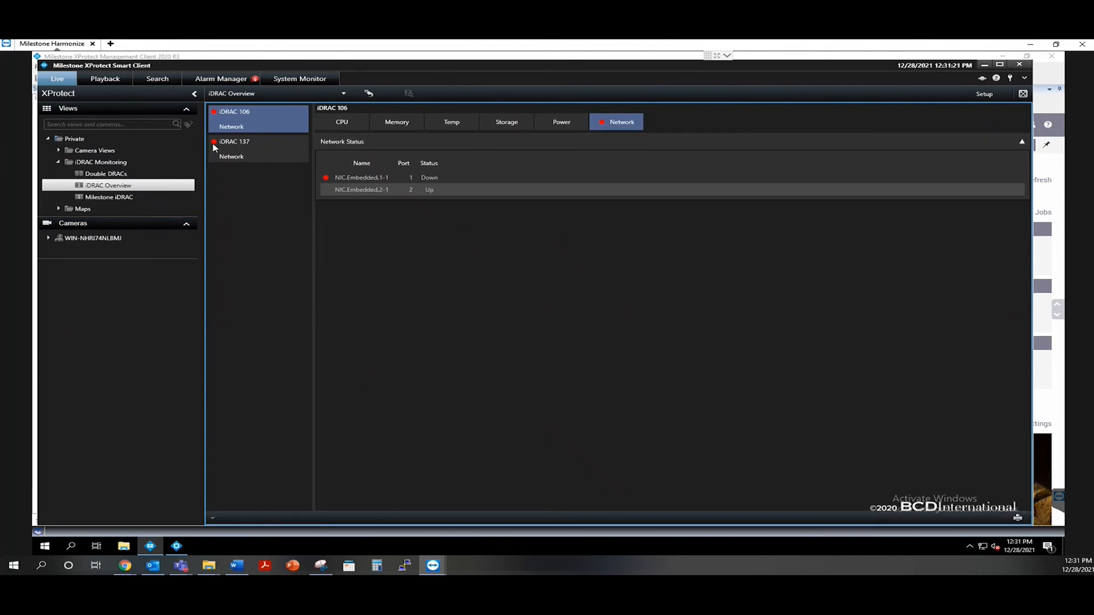
mouse_move(255, 112)
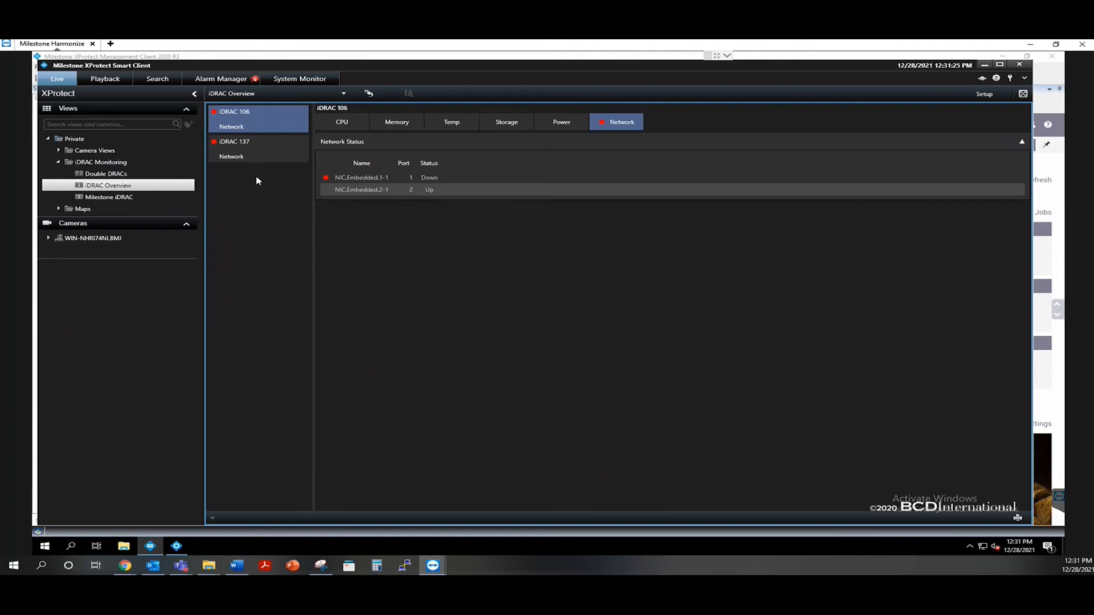
mouse_move(258, 294)
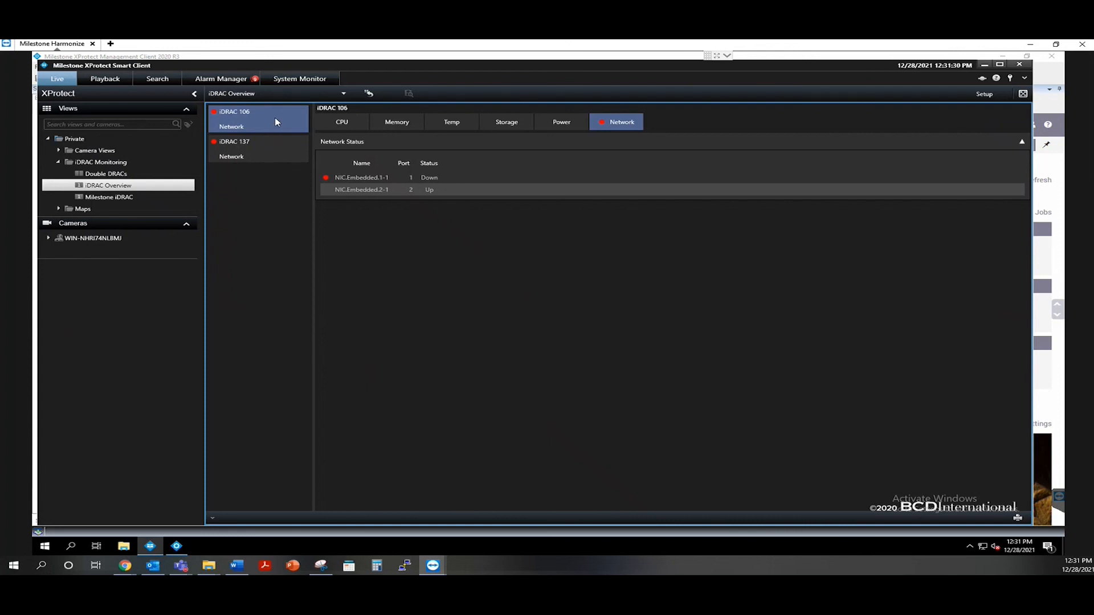
left_click(342, 122)
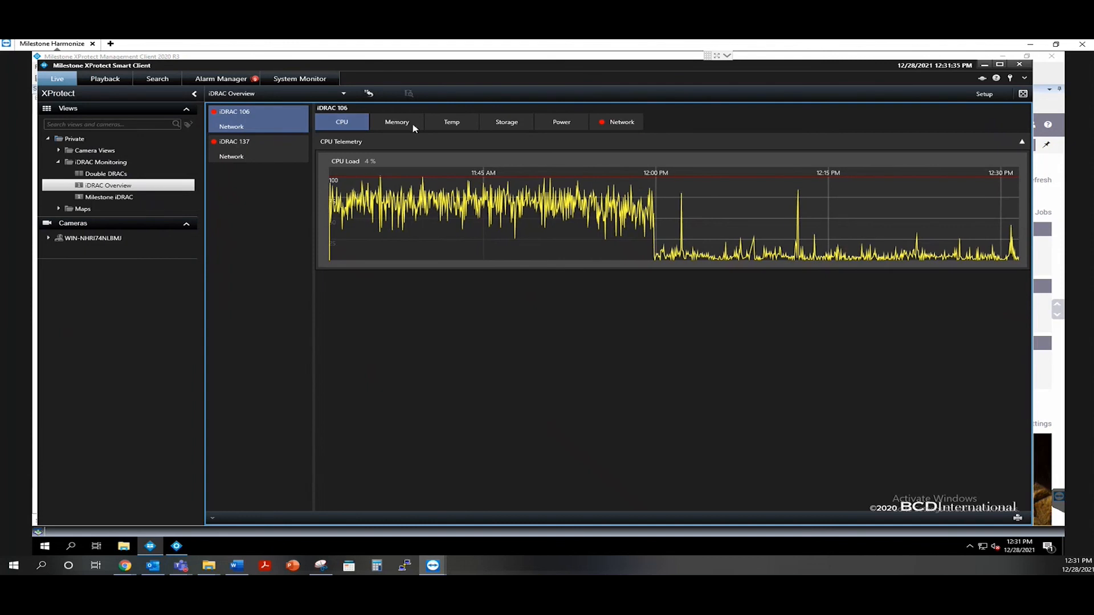
Step: Review iDRAC 106's Memory, Temp, Storage, Power and Network tabs, ending with NIC 1 down, NIC 2 up
left_click(397, 122)
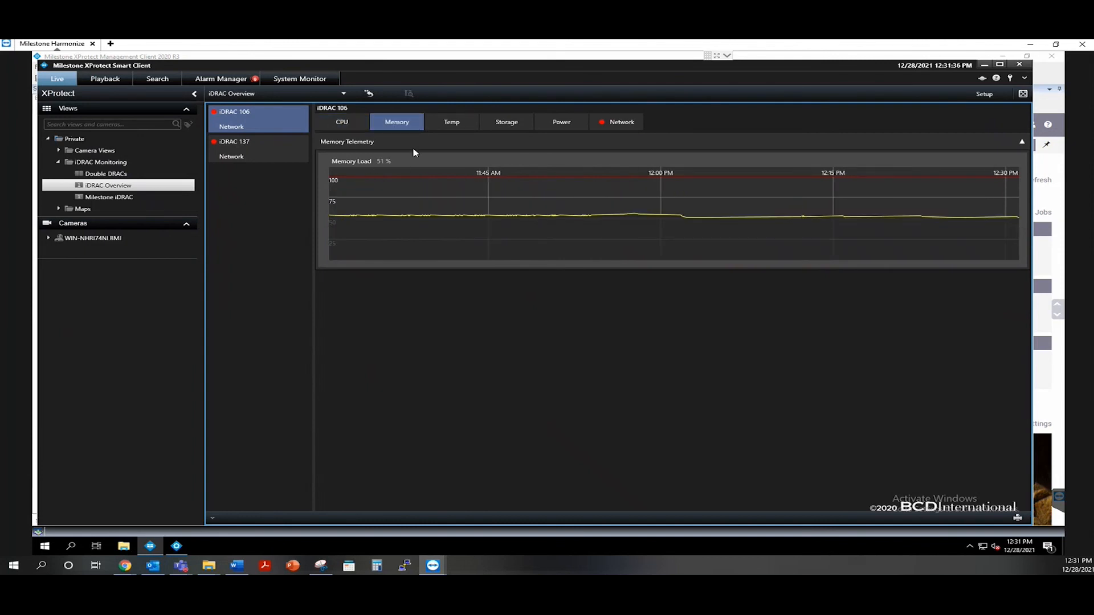
left_click(451, 122)
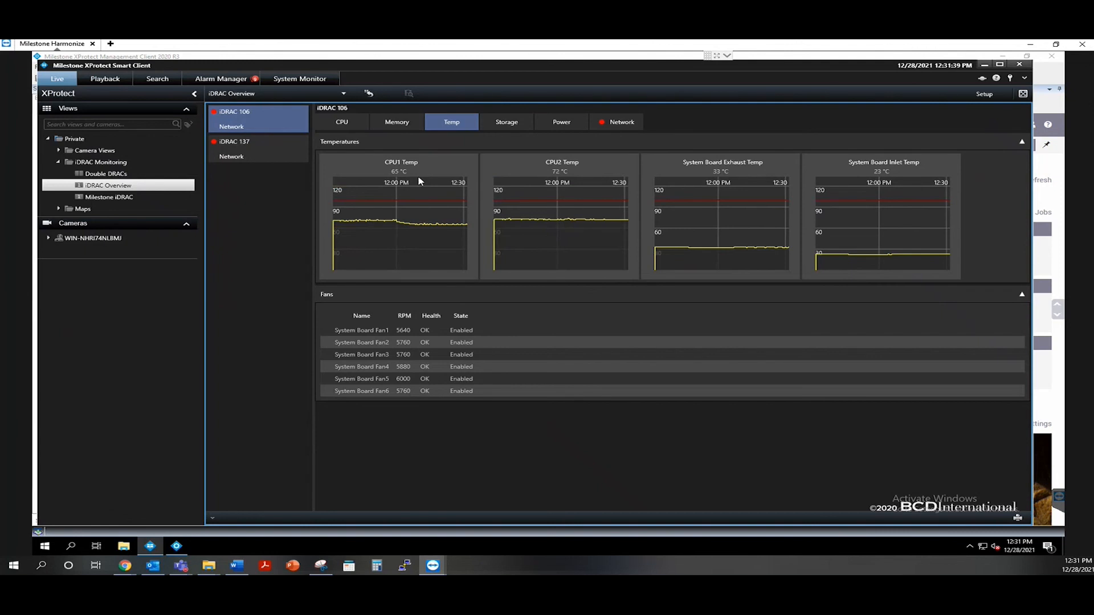
mouse_move(422, 173)
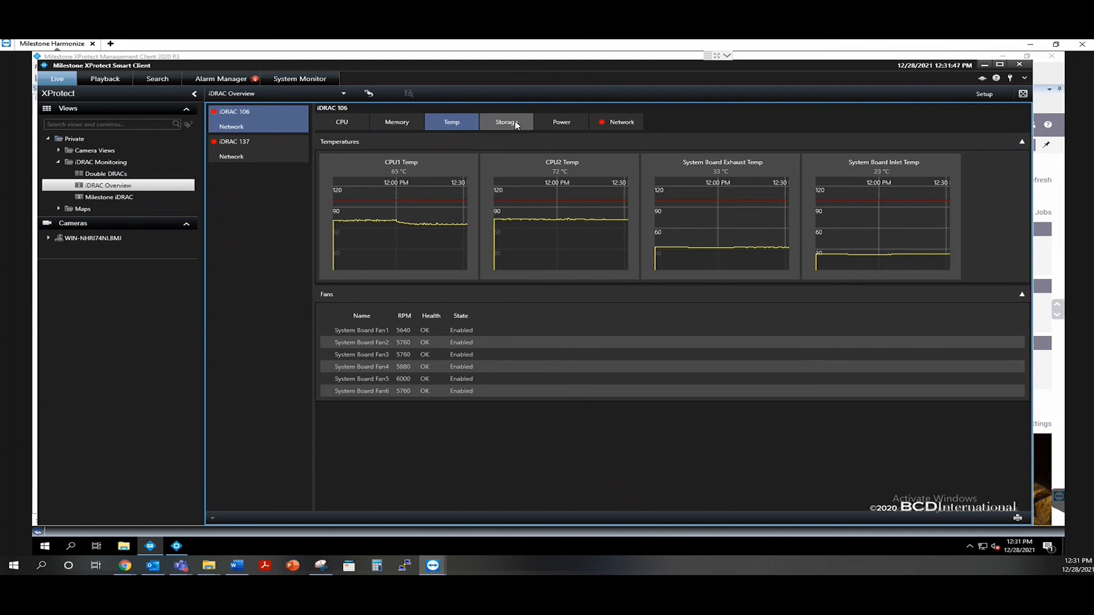
left_click(506, 122)
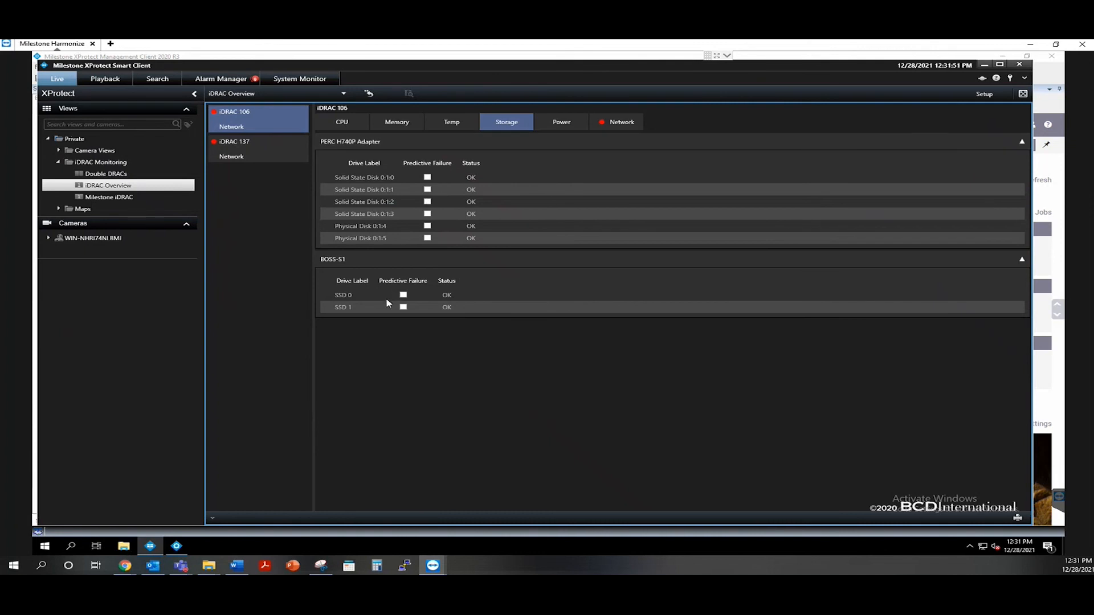
mouse_move(410, 197)
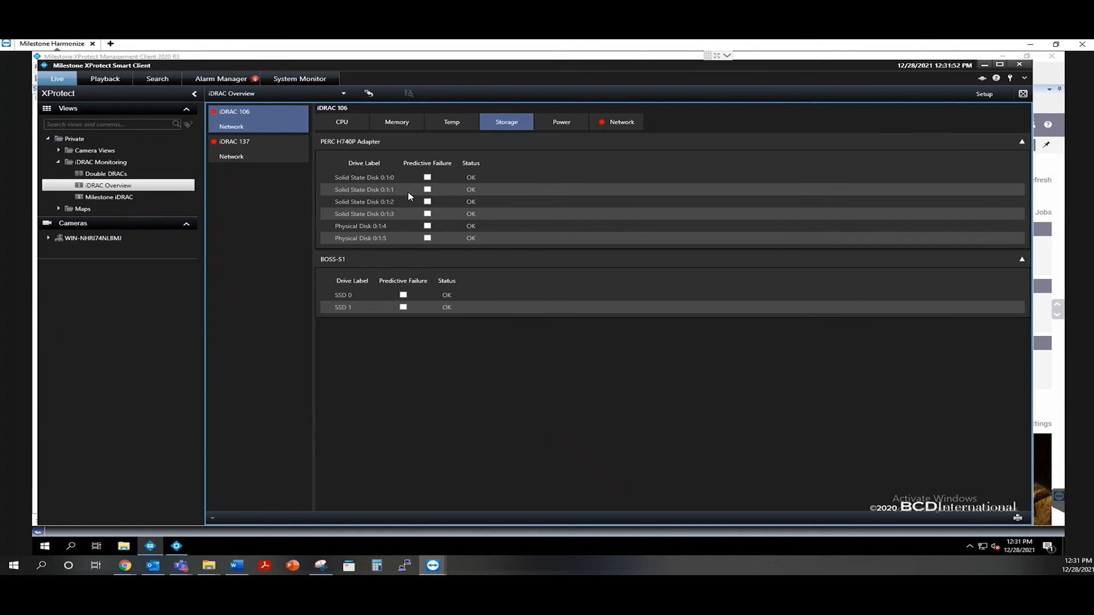
left_click(560, 121)
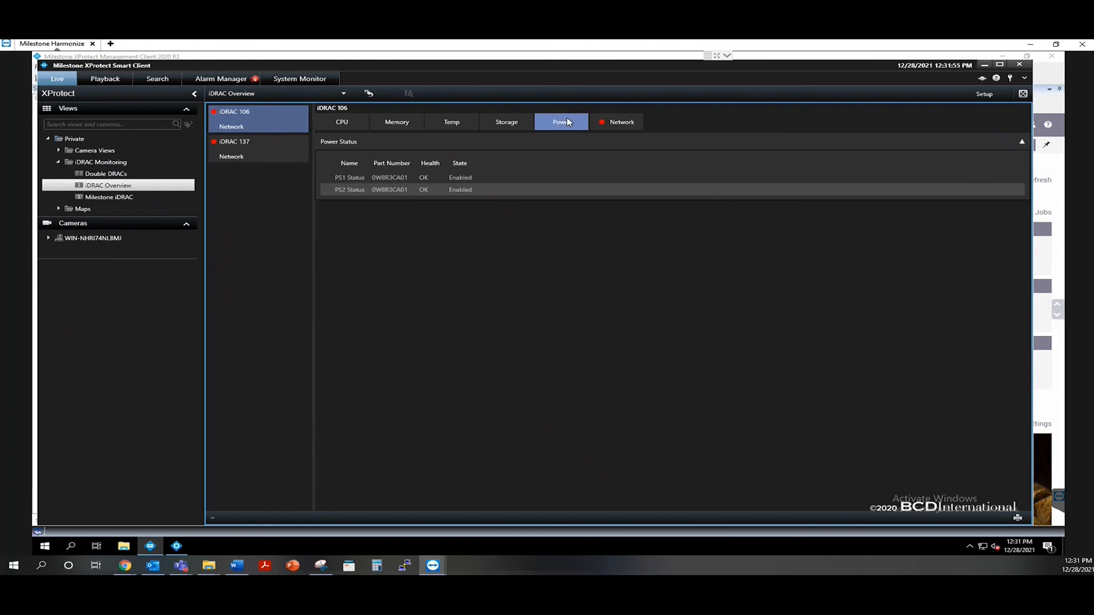
mouse_move(585, 148)
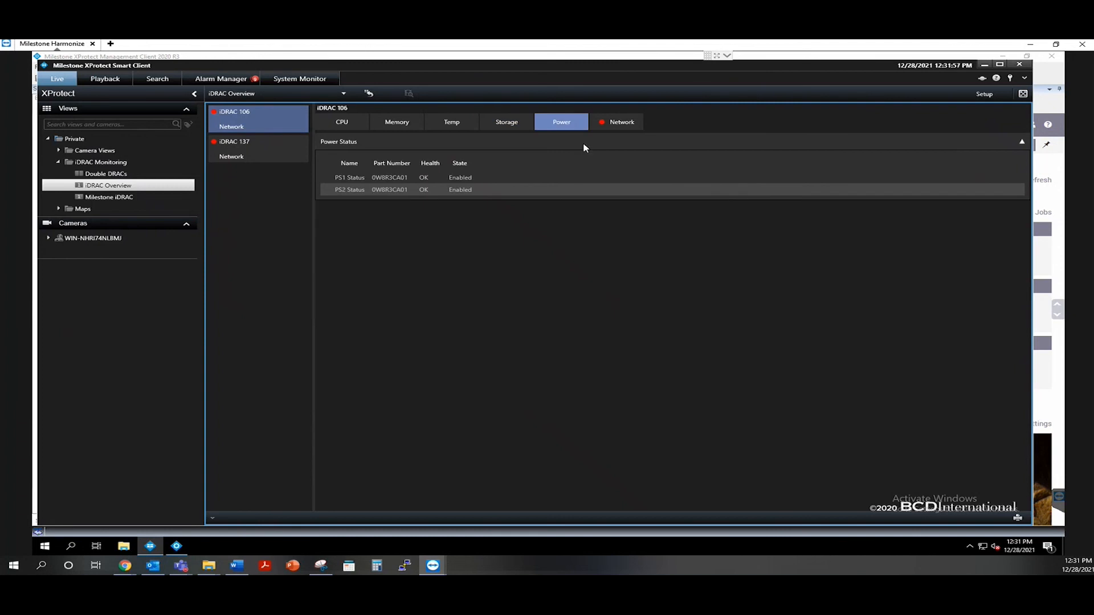
left_click(621, 121)
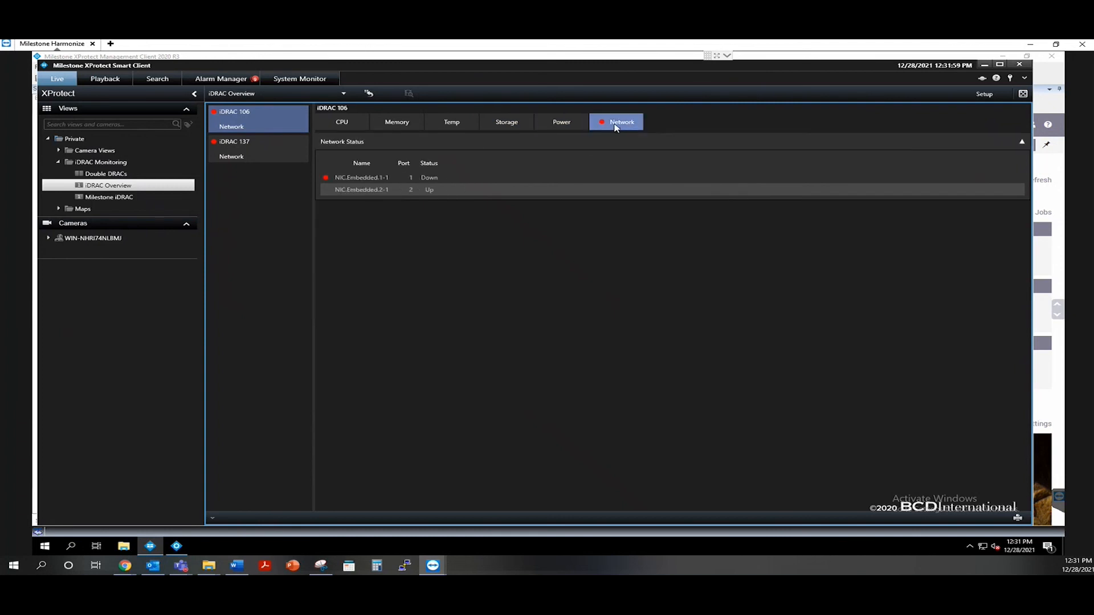
mouse_move(498, 224)
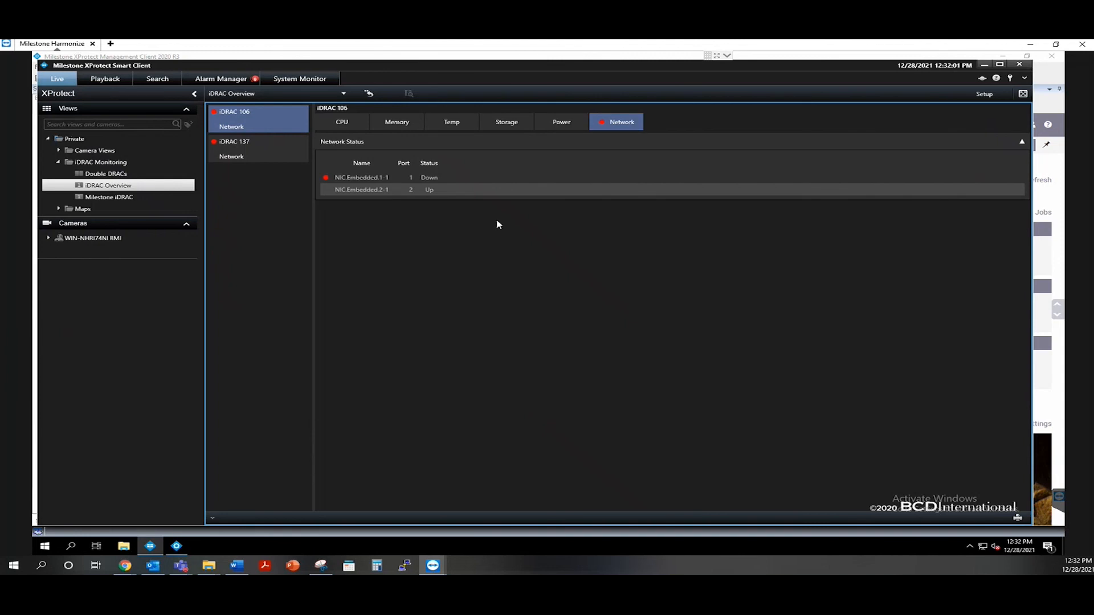